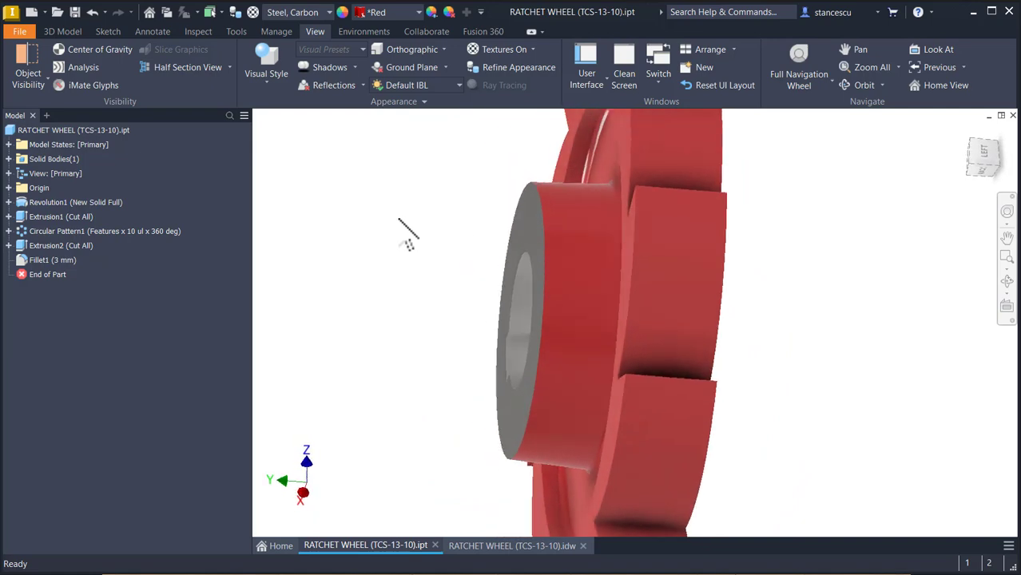
Return the ratchet wheel part to its home view before viewing the finished drawing.
key(f6)
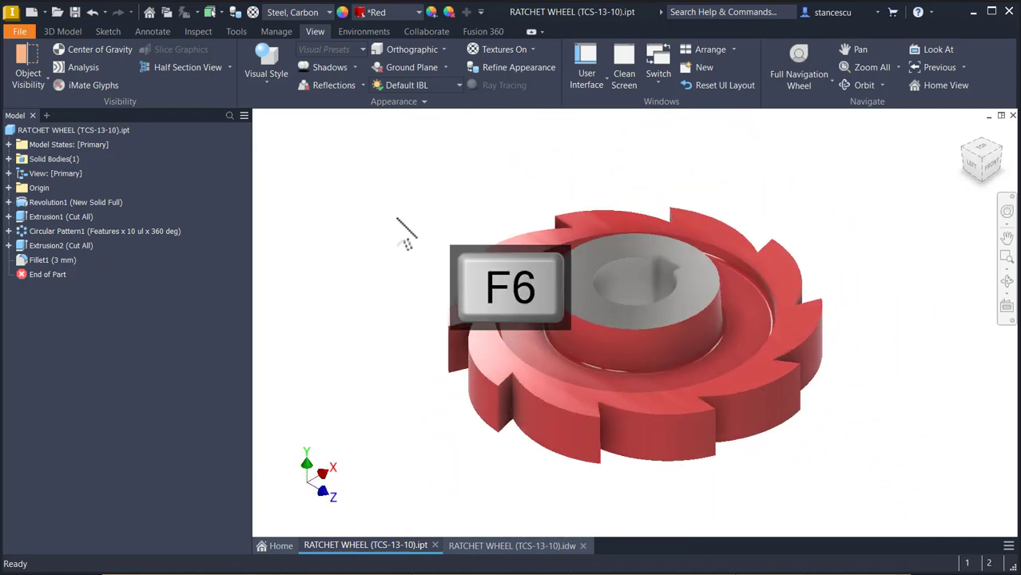
key(f6)
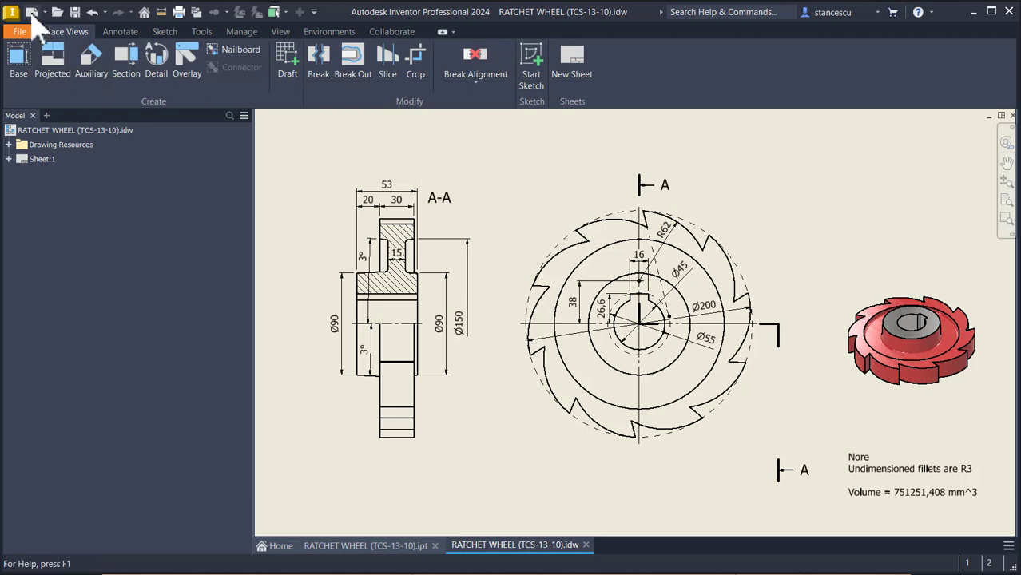
Start a new part with a 2D sketch on the front plane, ready to draw lines.
click(15, 11)
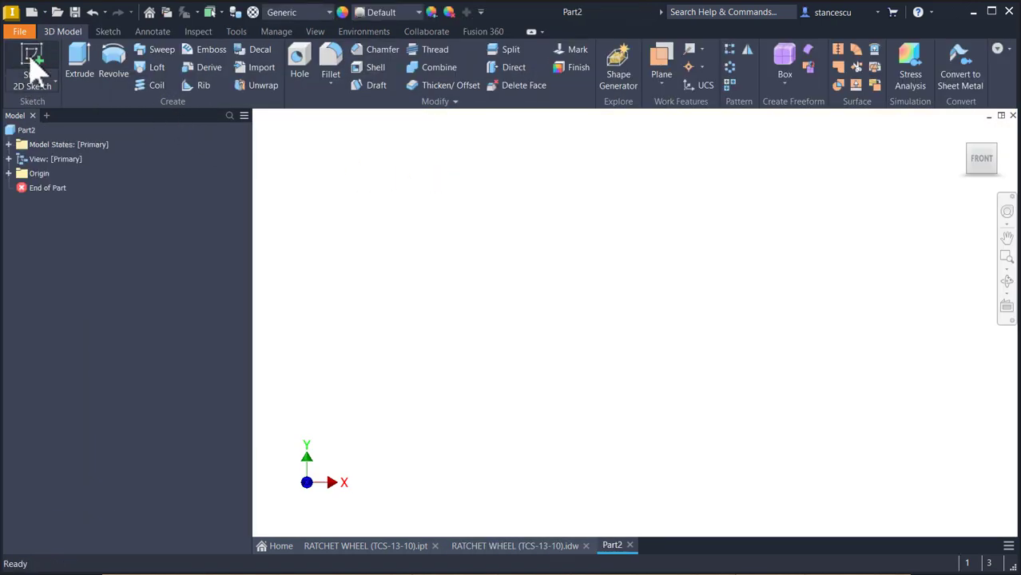
click(32, 67)
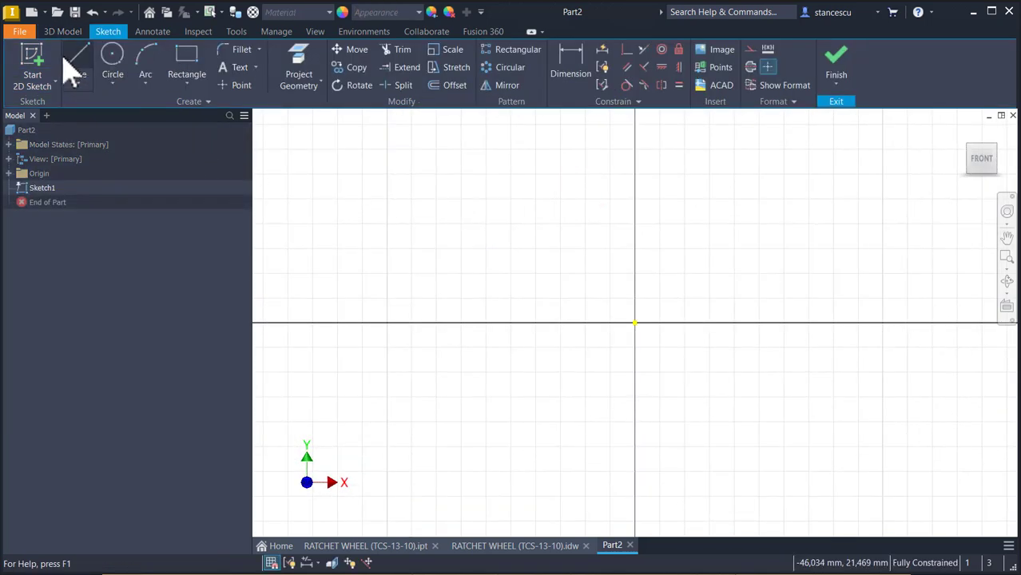
click(79, 60)
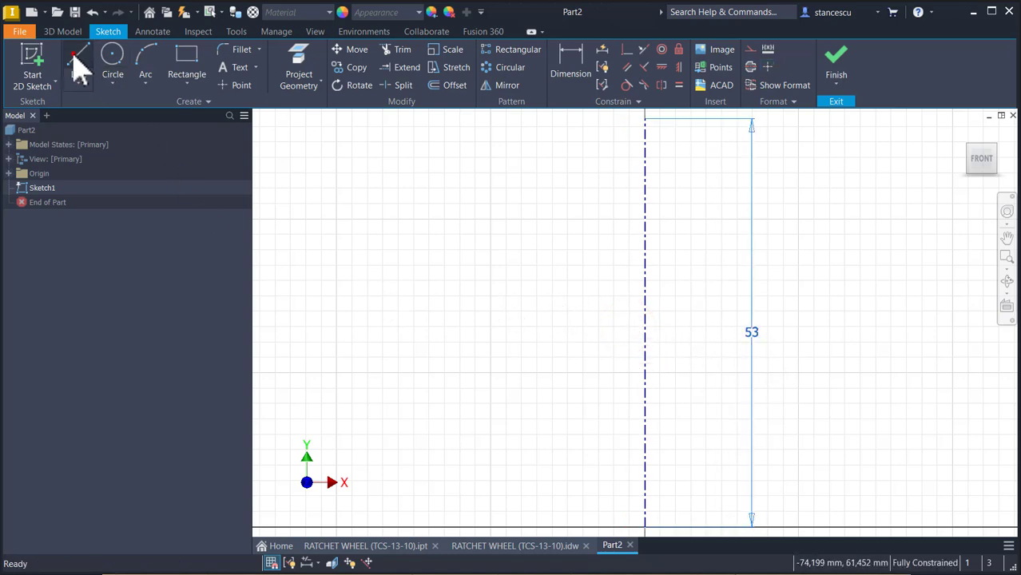
Draw the closed stepped half-section profile of the wheel next to the centreline.
click(78, 60)
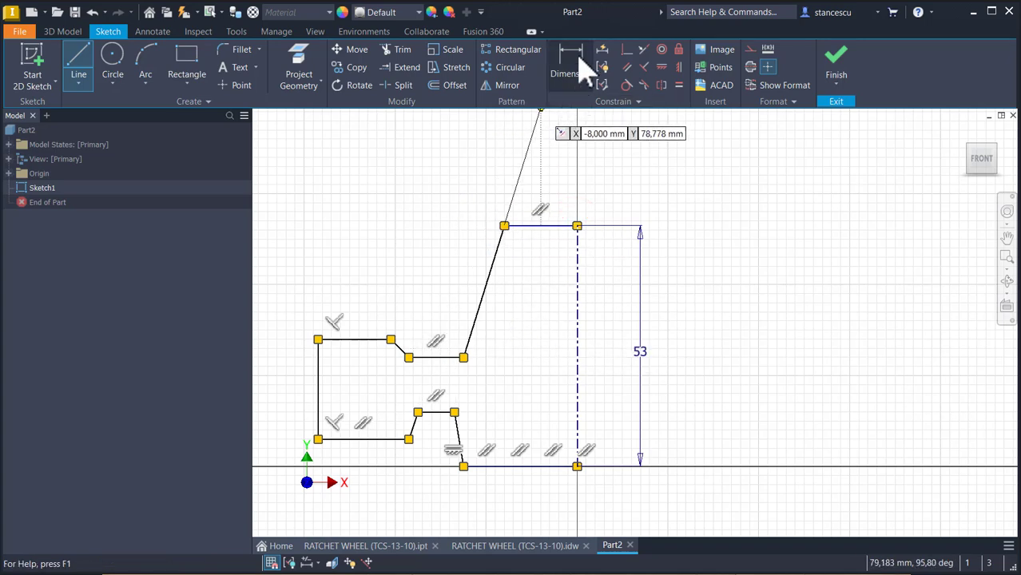
click(514, 546)
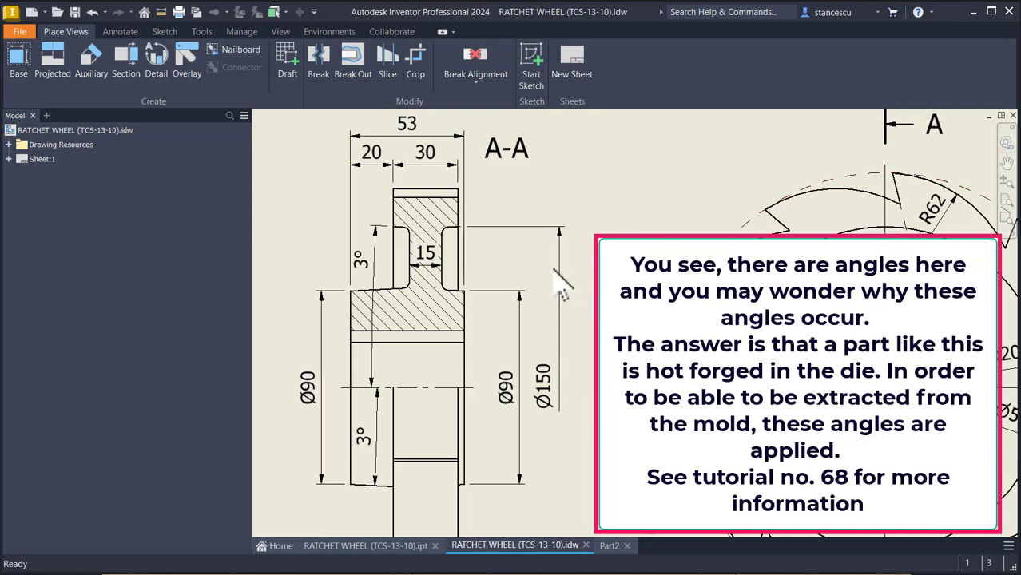
mouse_move(619, 204)
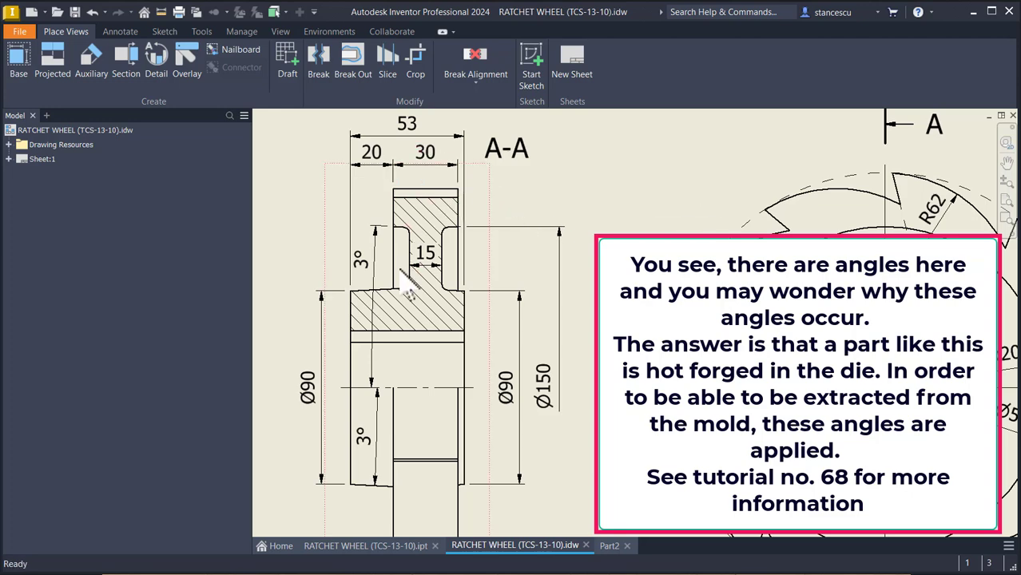
mouse_move(610, 211)
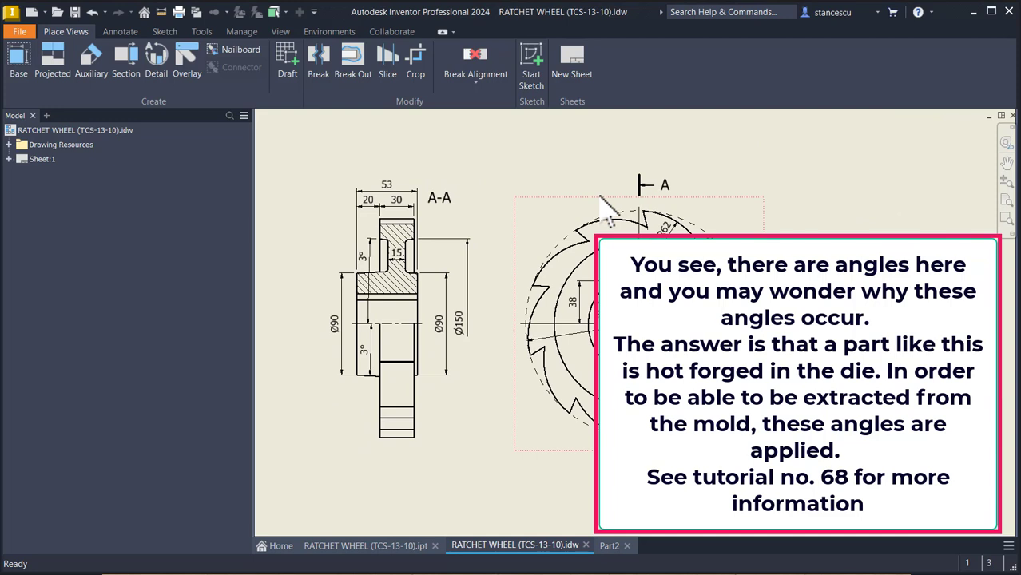
mouse_move(727, 199)
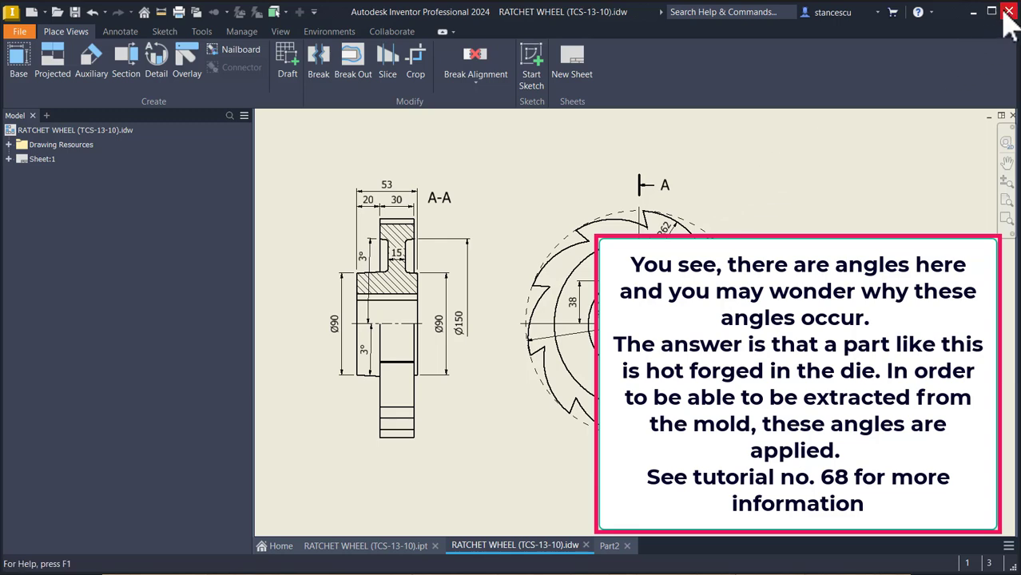
Dimension the slanted edge offset as 3 mm and link the second offset to d1.
click(611, 546)
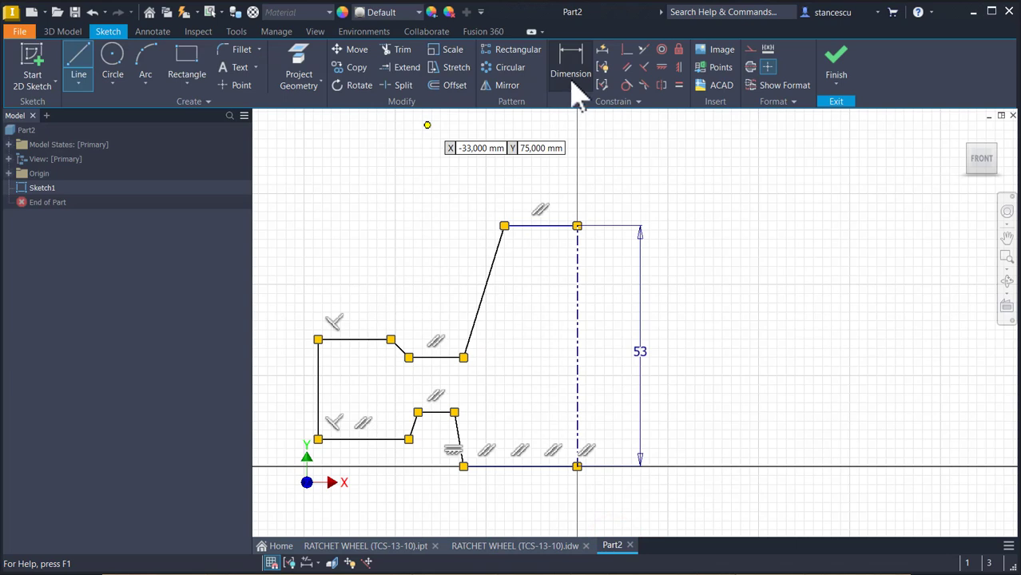
click(570, 60)
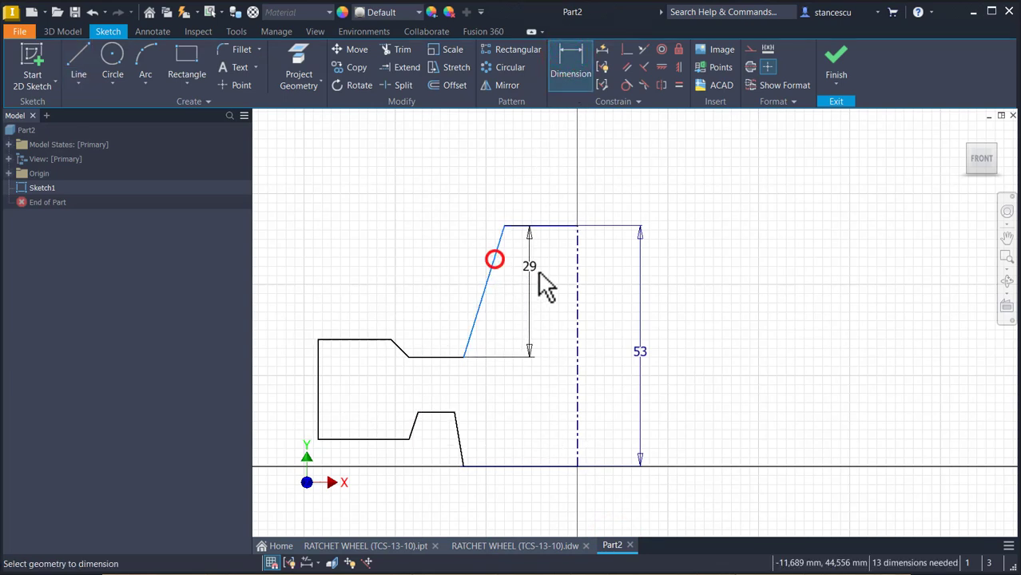
click(523, 307)
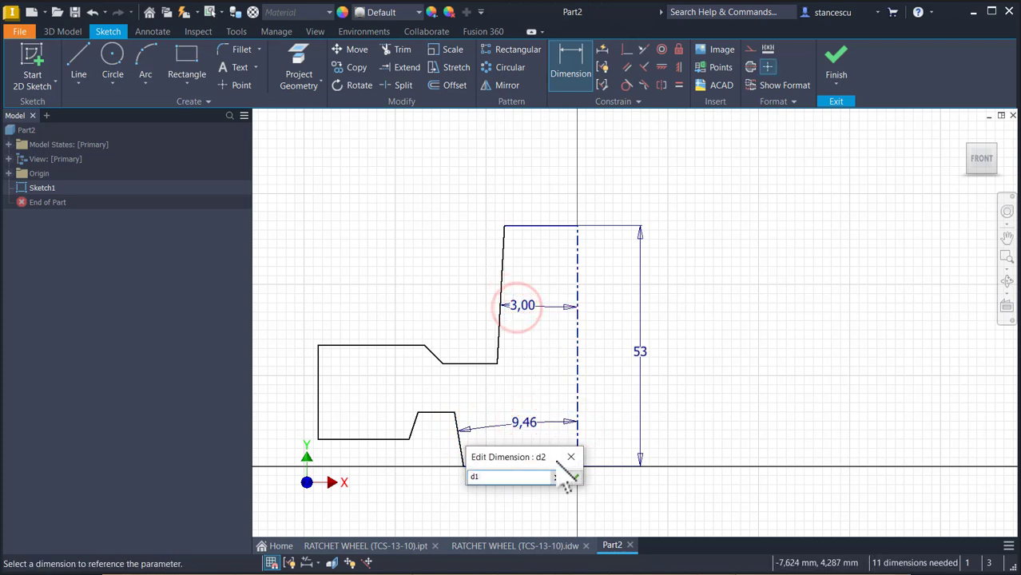
click(568, 479)
text(200)
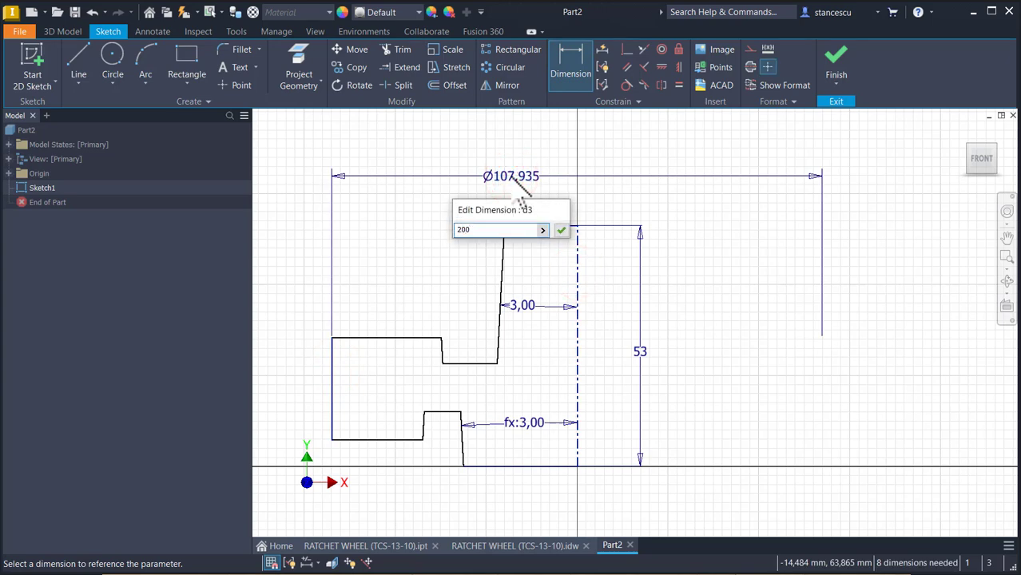
Set the outer diameter to 200, make the side edges vertical, and add a Ø150 diameter.
click(561, 230)
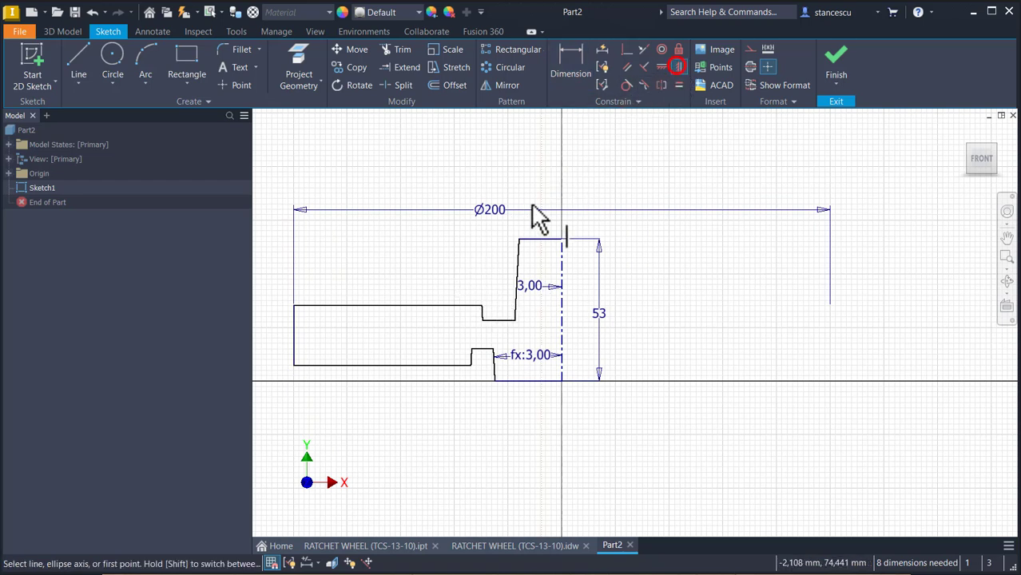
click(483, 308)
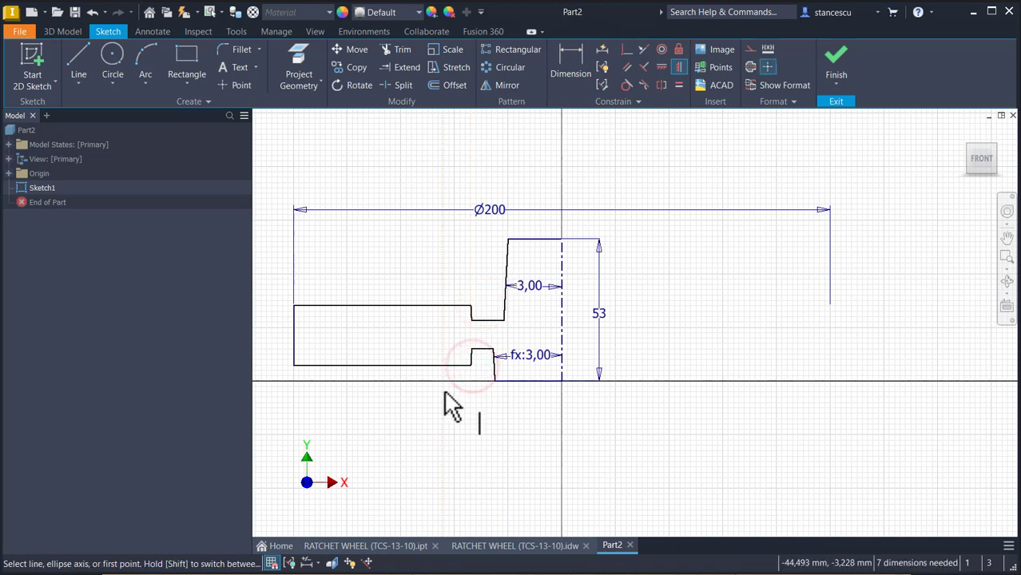
click(493, 382)
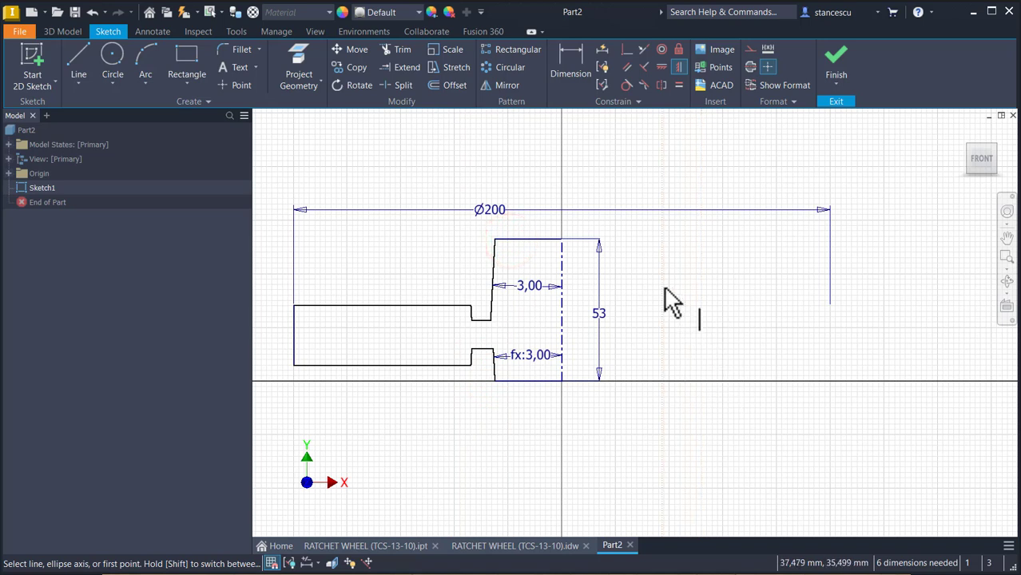
click(571, 60)
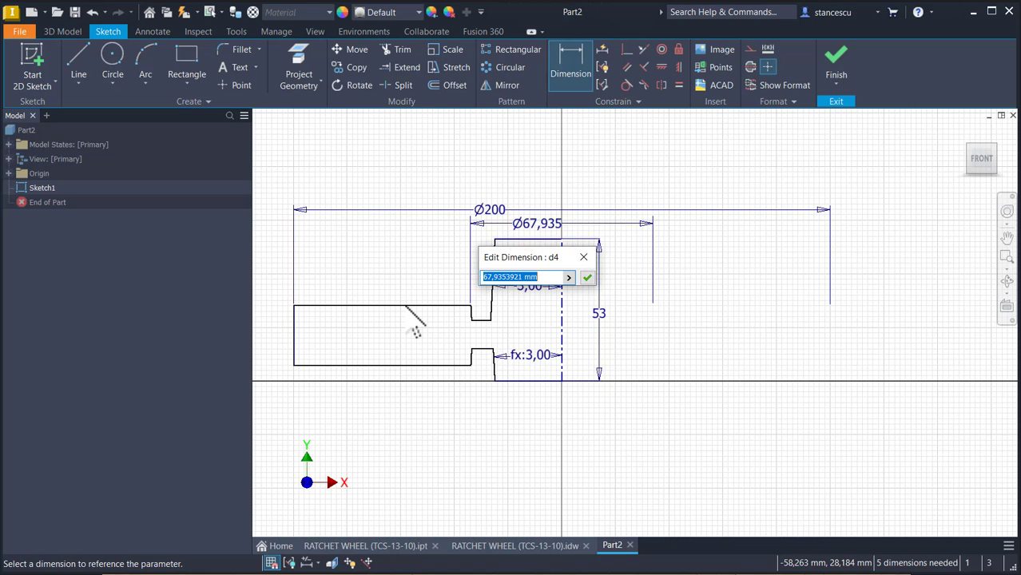
text(150)
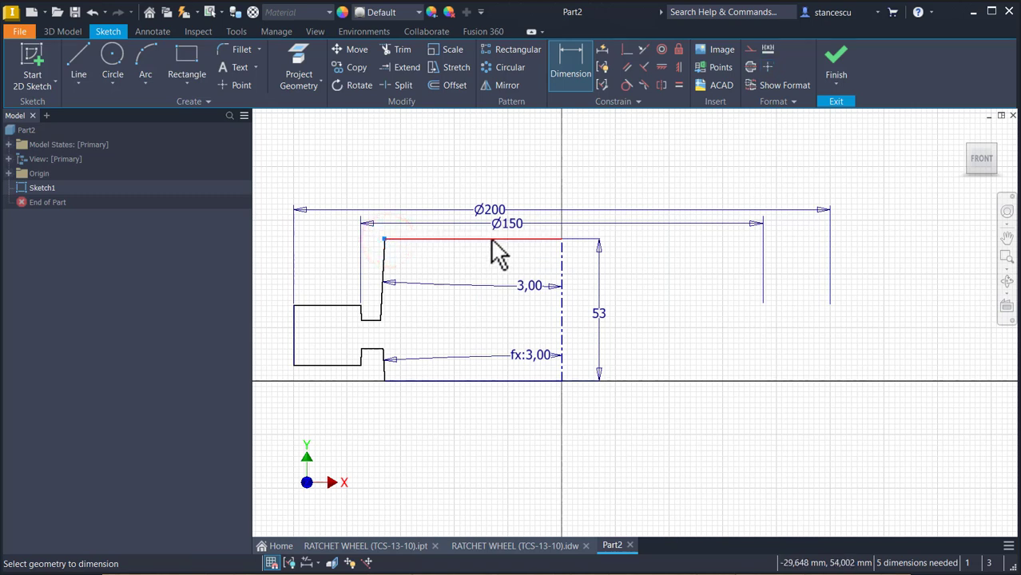
Dimension Ø90 and the 3 mm step, then make the two horizontal groove lines equal.
click(563, 260)
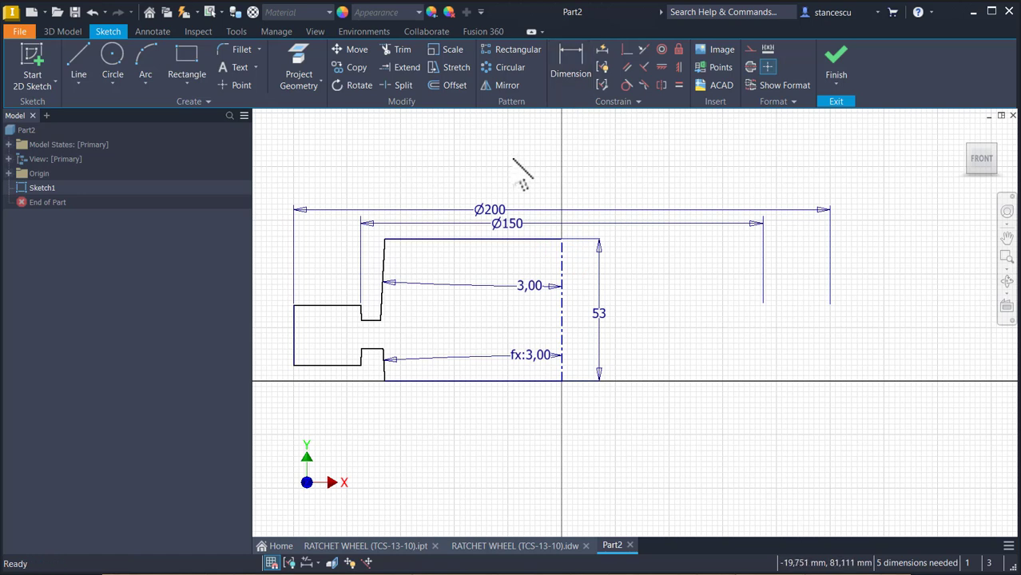
click(570, 60)
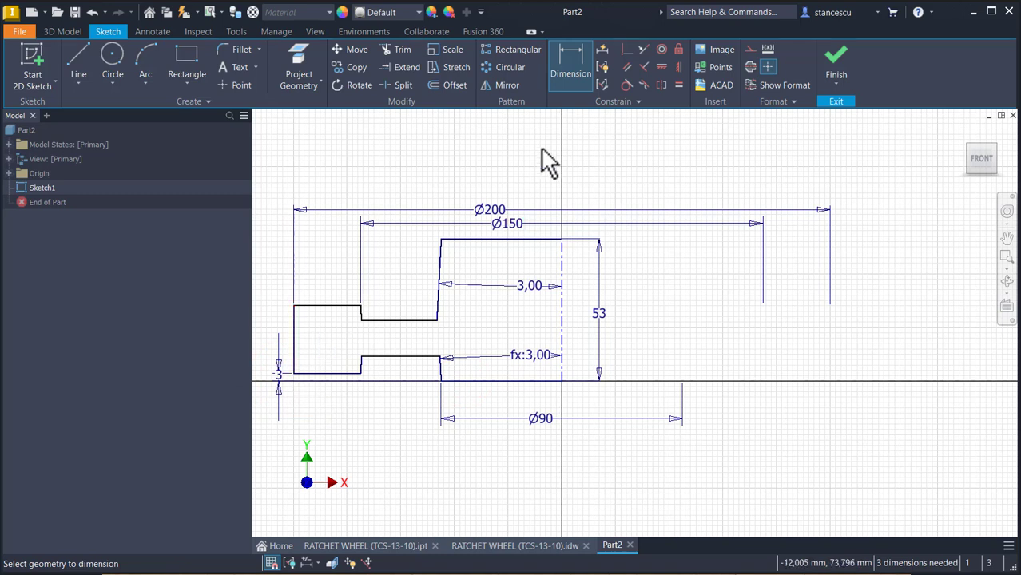
mouse_move(678, 85)
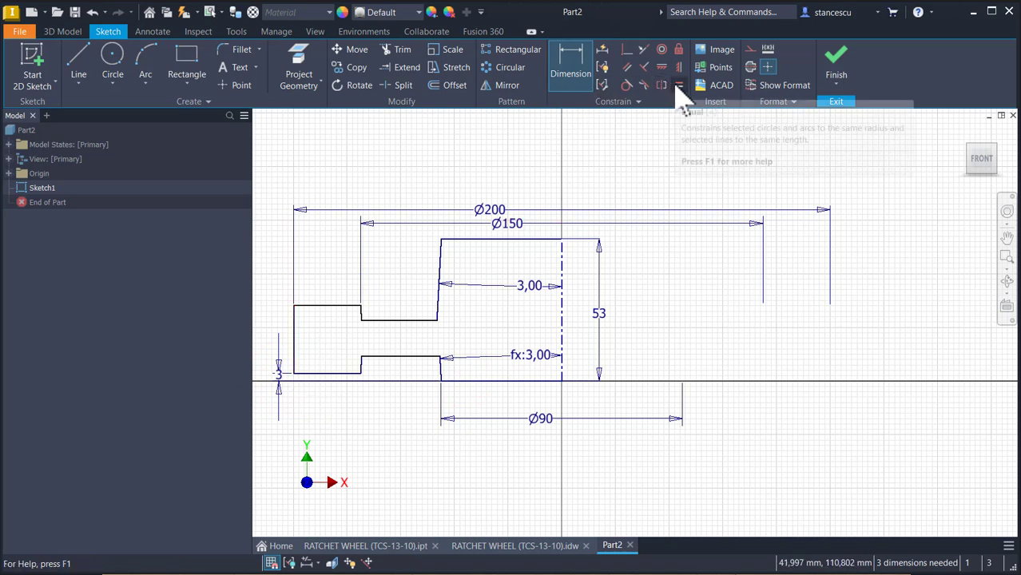
click(678, 85)
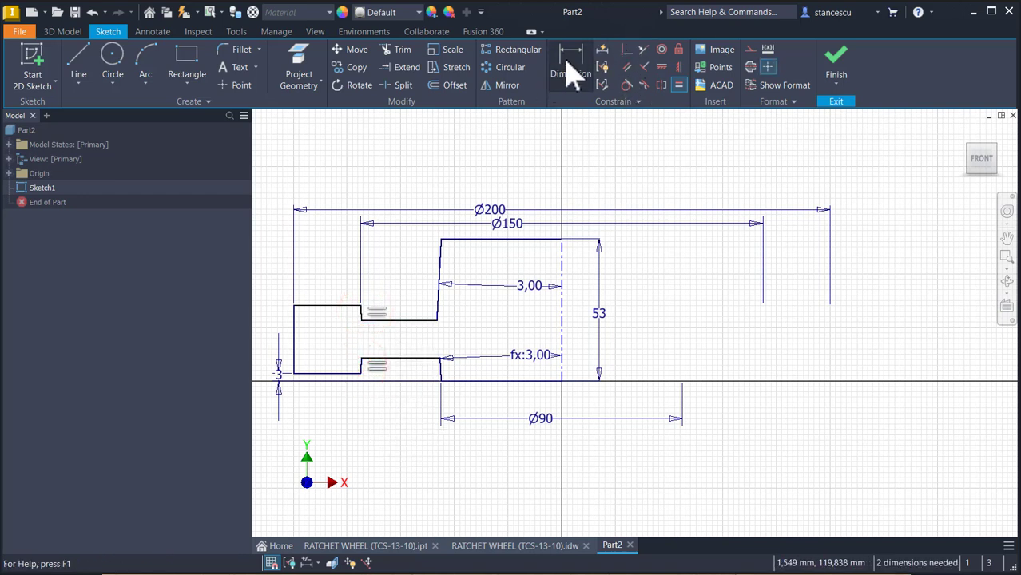
Add the 30 and 15 mm height dimensions so the profile is fully constrained.
click(570, 60)
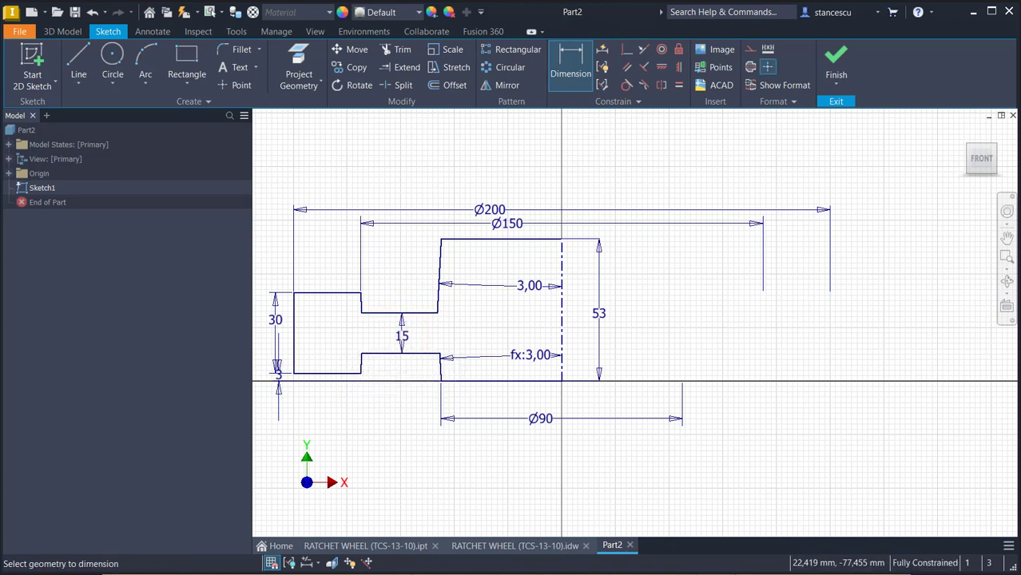
mouse_move(845, 311)
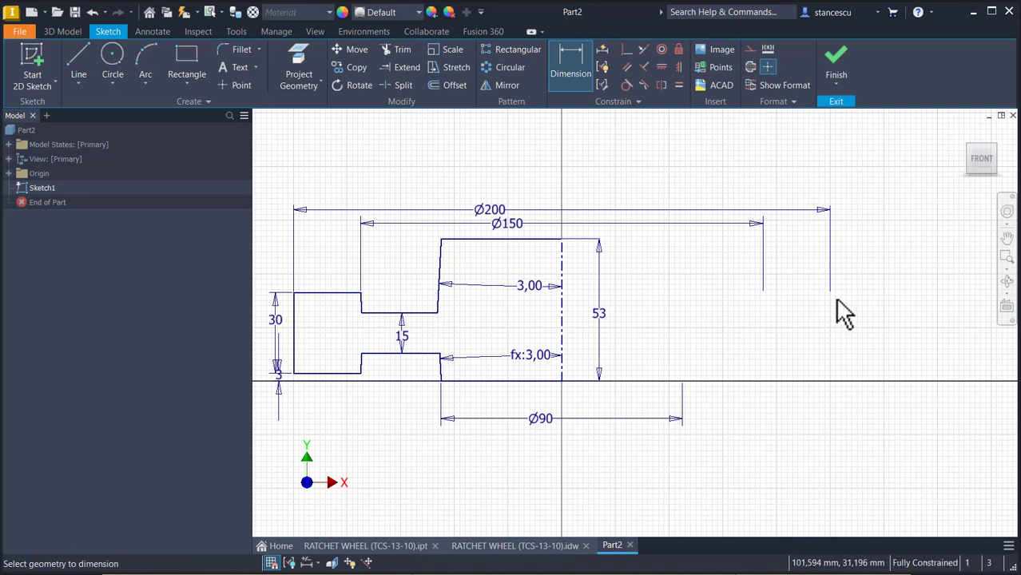
mouse_move(856, 167)
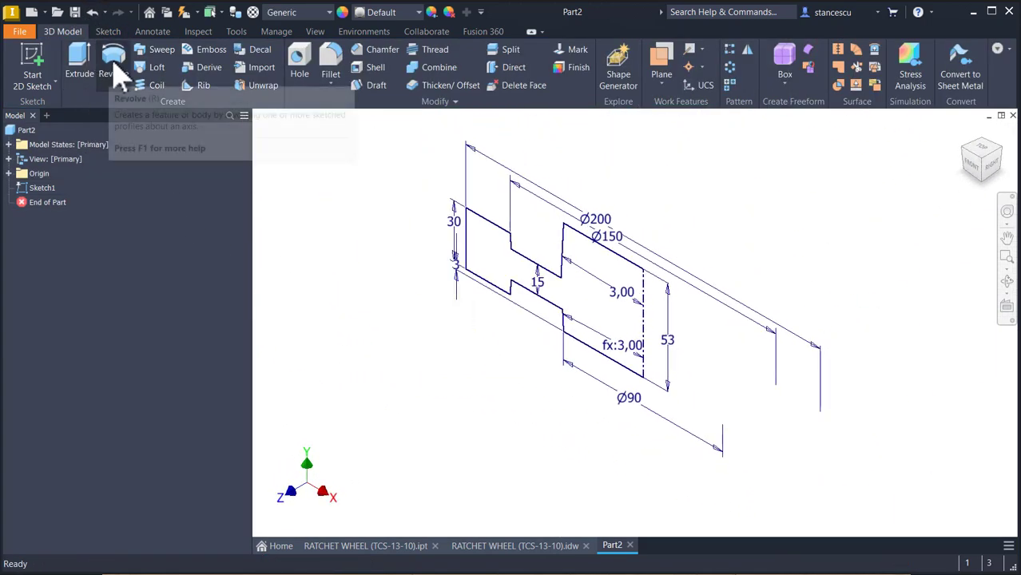
Revolve the half-profile 360° about the centreline into a solid wheel blank.
click(114, 59)
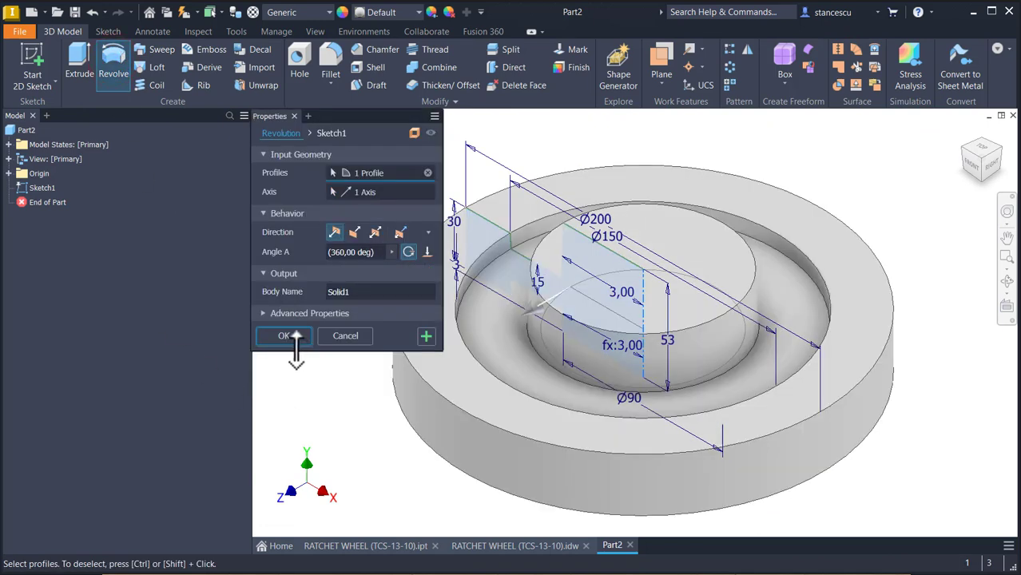
click(283, 335)
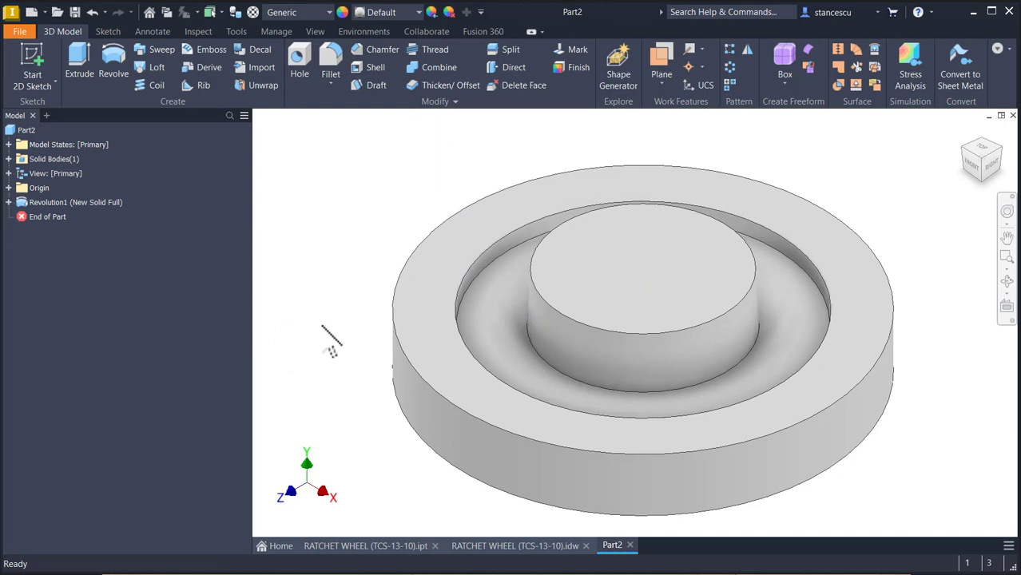
mouse_move(363, 191)
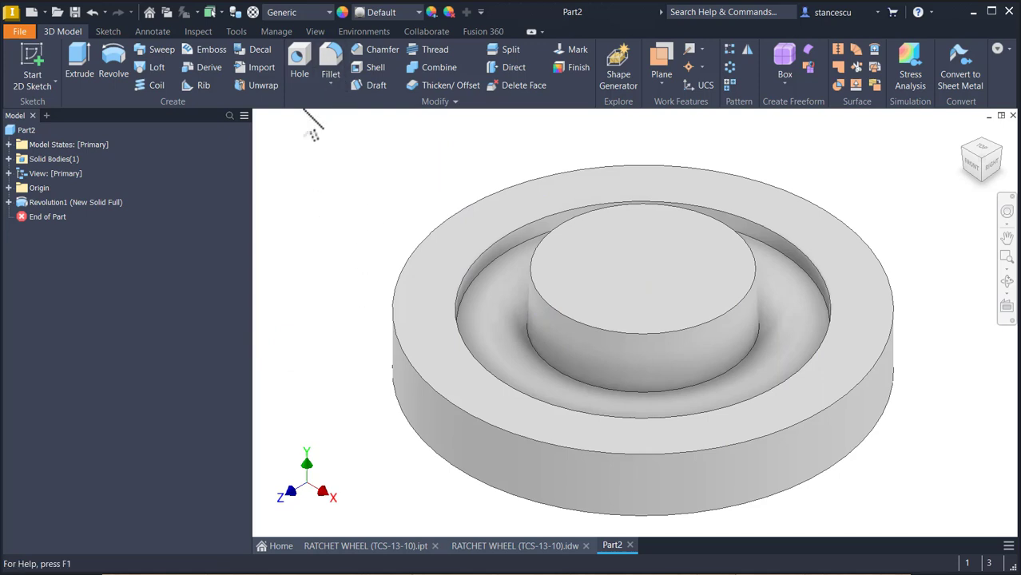
Check the Ø45 bore dimension on the ratchet wheel drawing sheet.
click(515, 546)
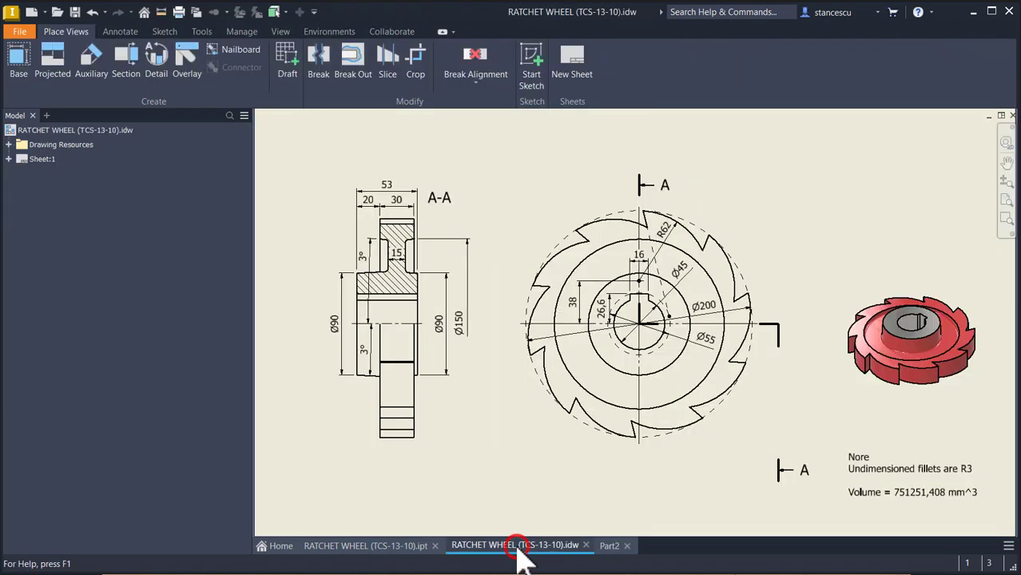
click(639, 324)
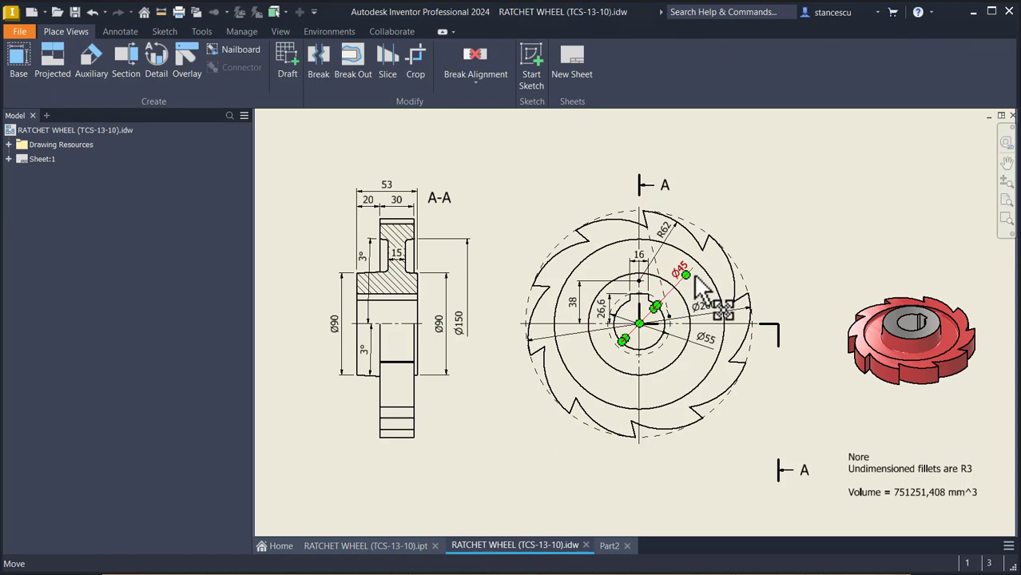
click(611, 545)
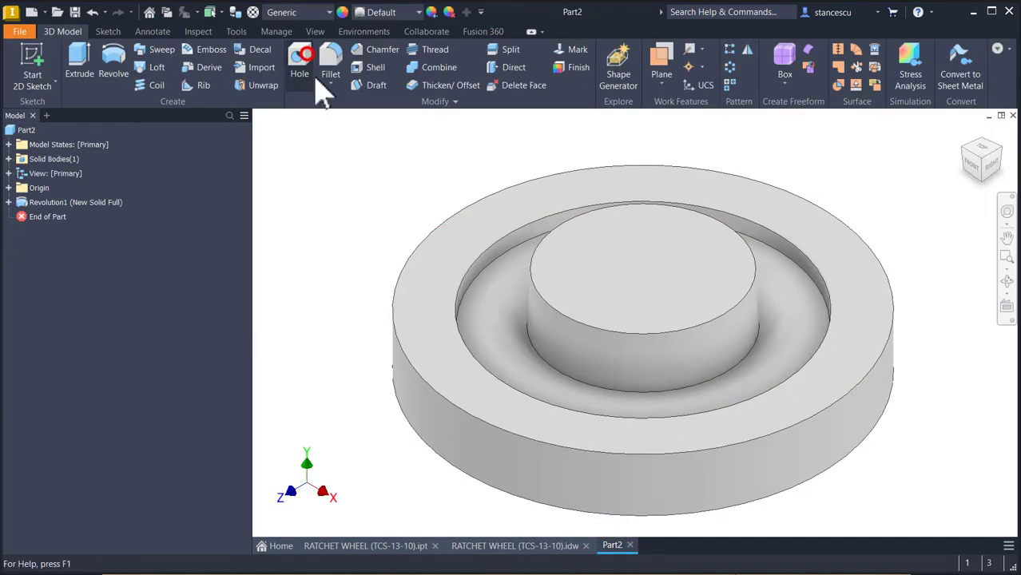
Bore a Ø45 Through All hole at the centre of the hub's top face.
click(300, 60)
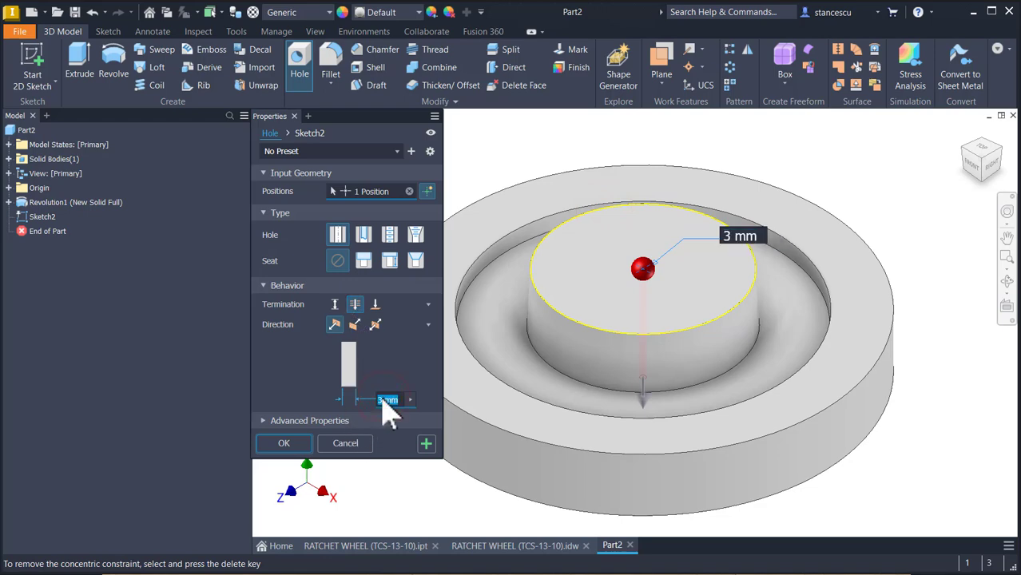
click(283, 443)
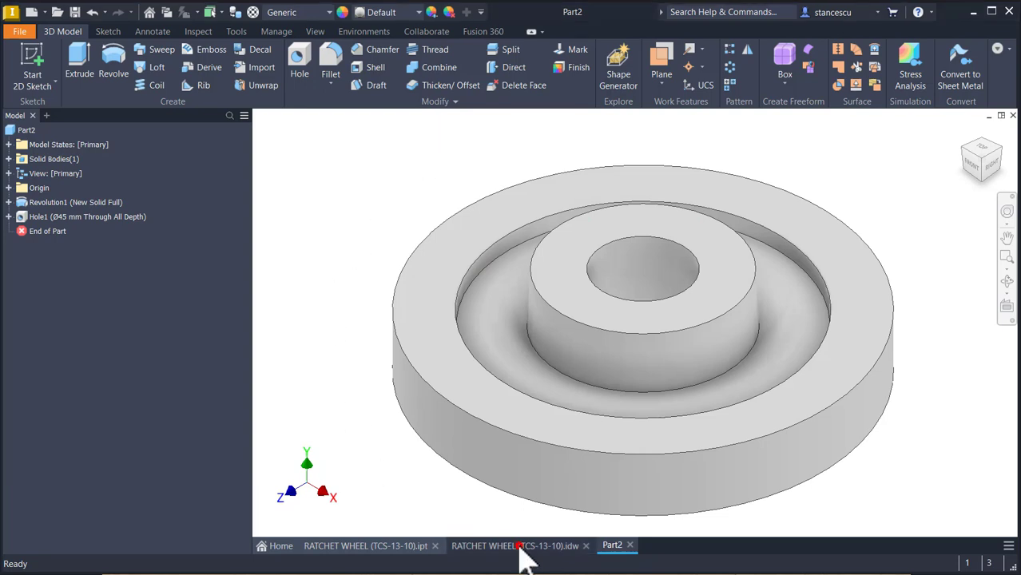
click(516, 545)
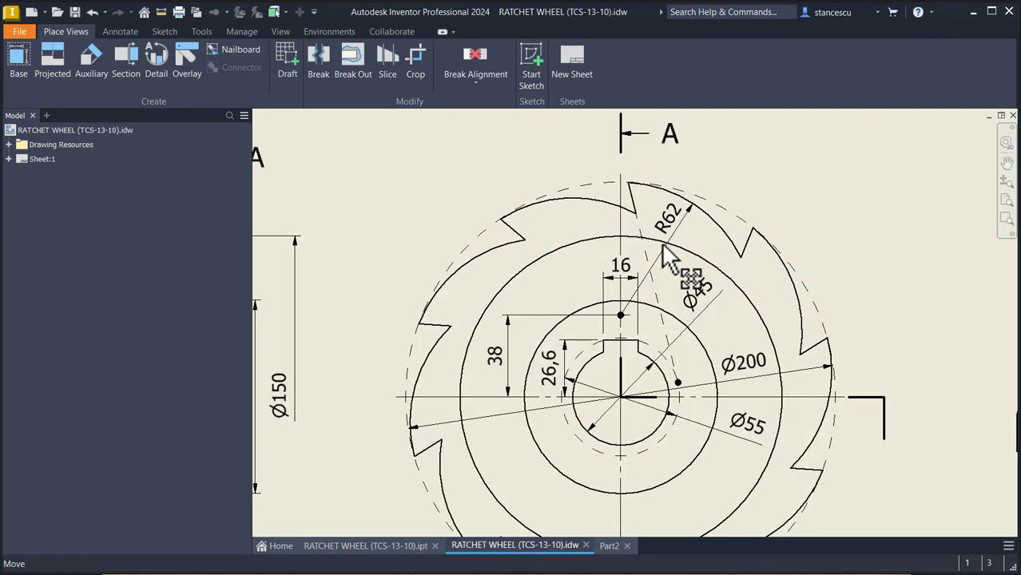
Inspect the R62 tooth arc and dashed Ø45 circle on the drawing, then return to the Part2 model.
click(670, 216)
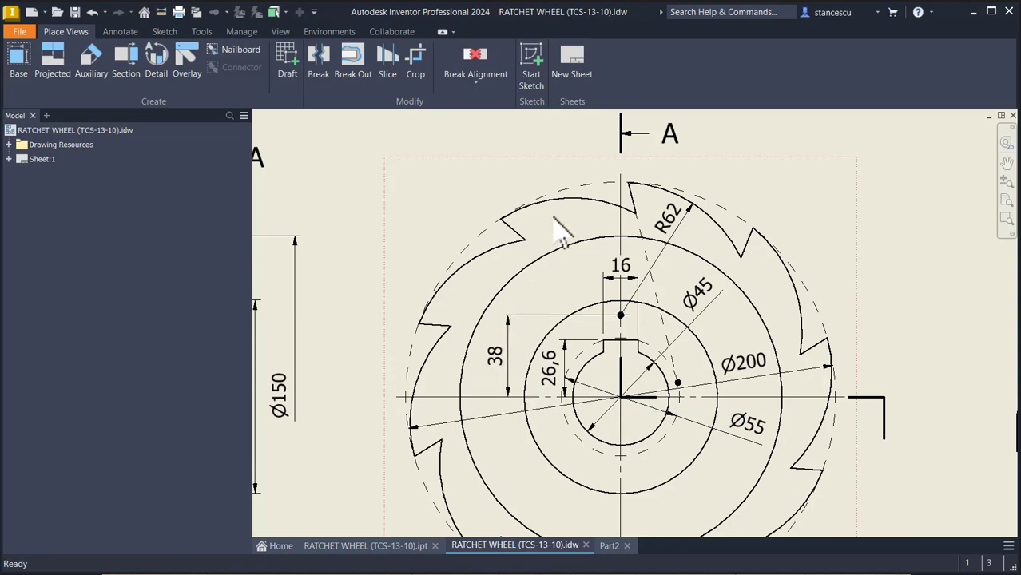
mouse_move(559, 260)
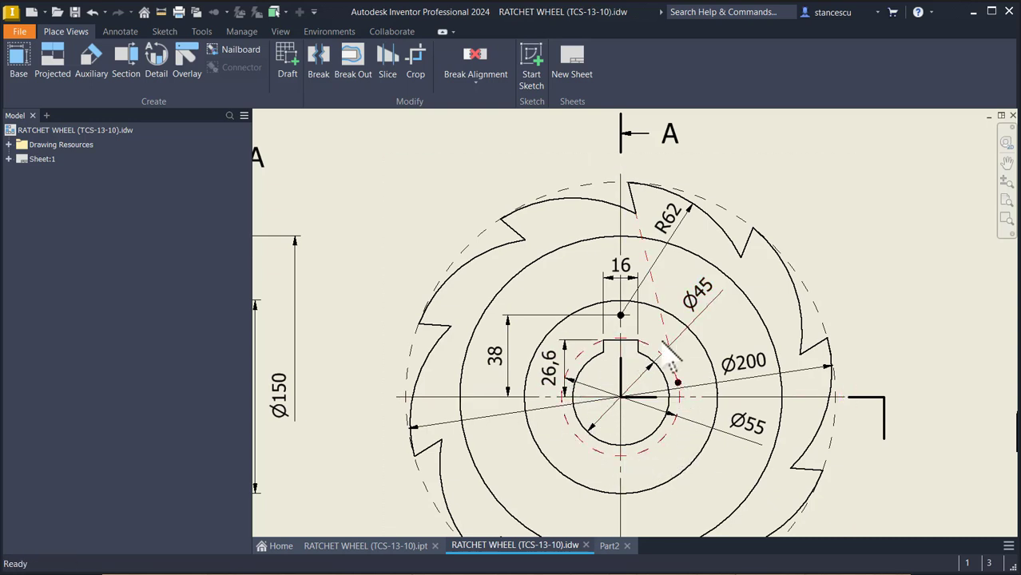
click(747, 424)
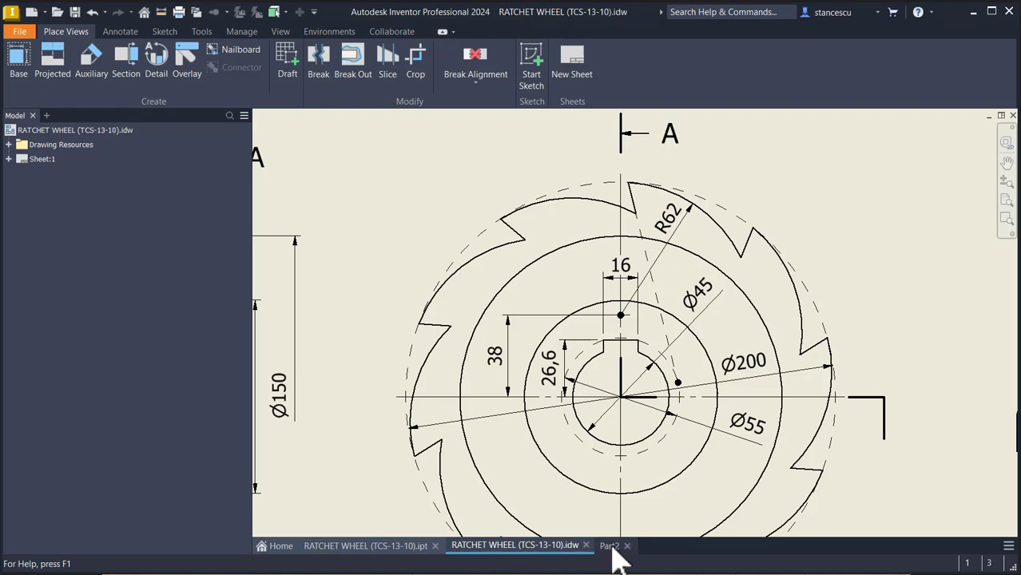
click(609, 545)
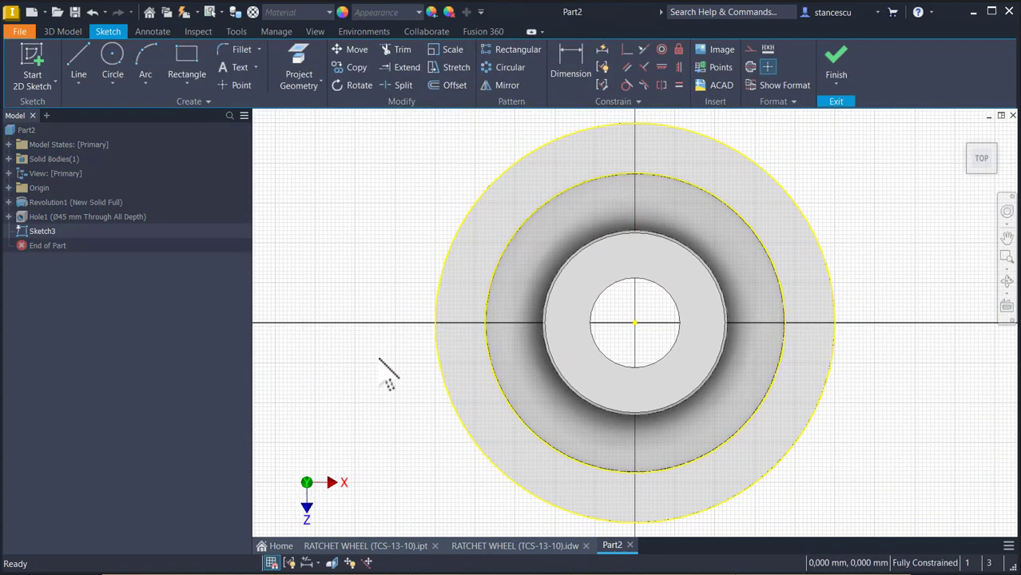
Slice graphics with F7 and draw the tooth arc, dimensioning its radius to 62.
key(F7)
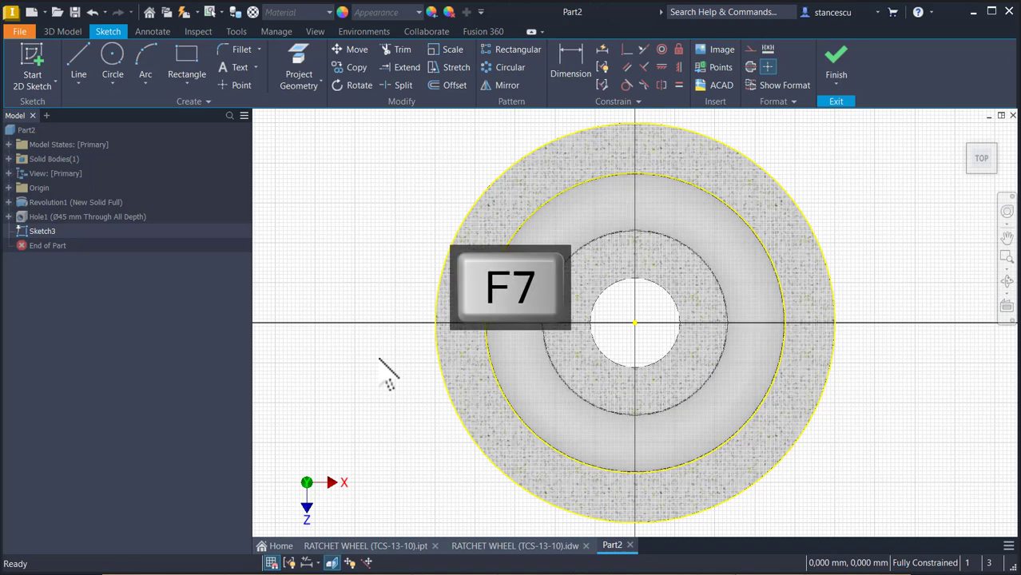
key(f7)
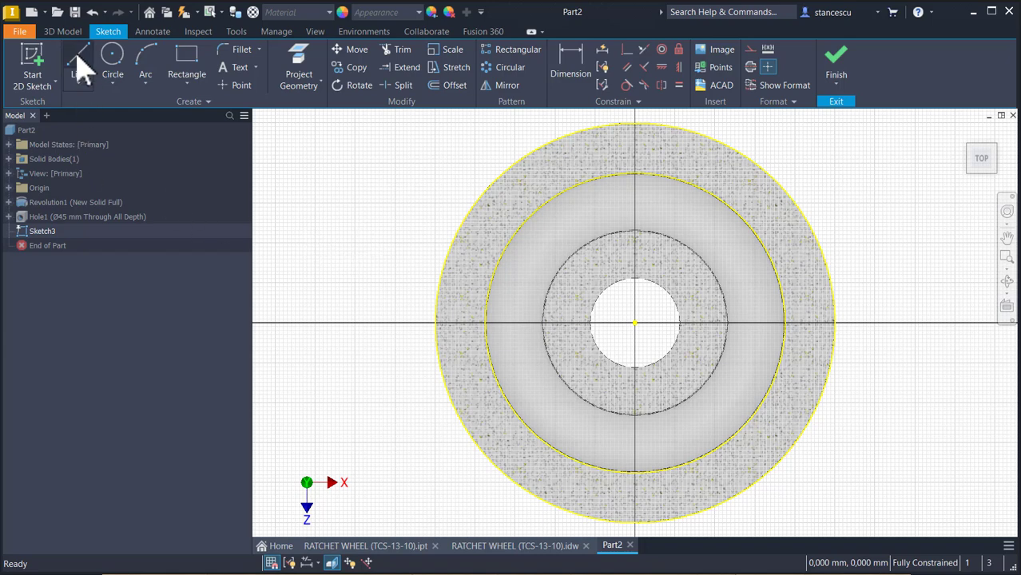
click(145, 60)
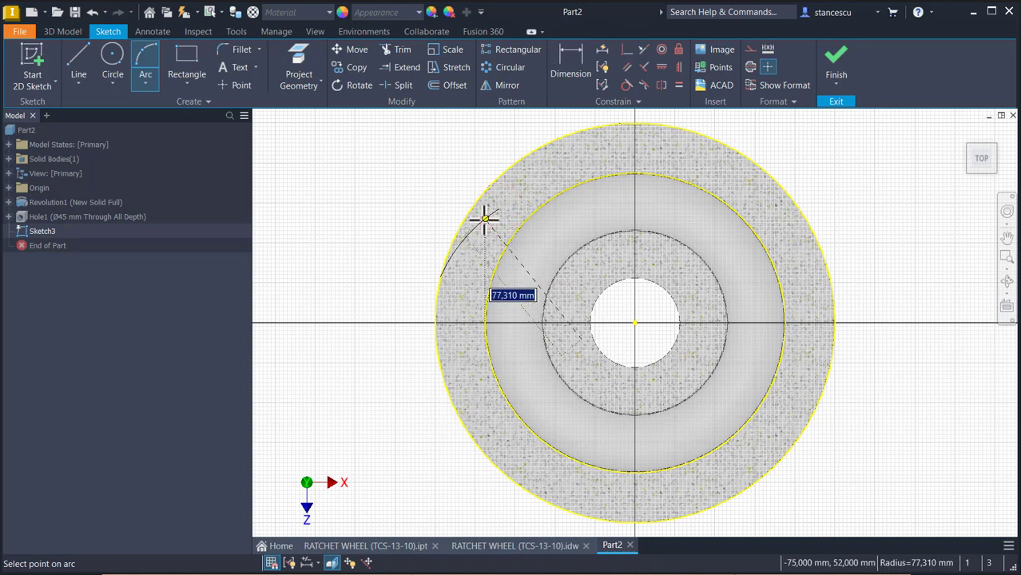
text(62)
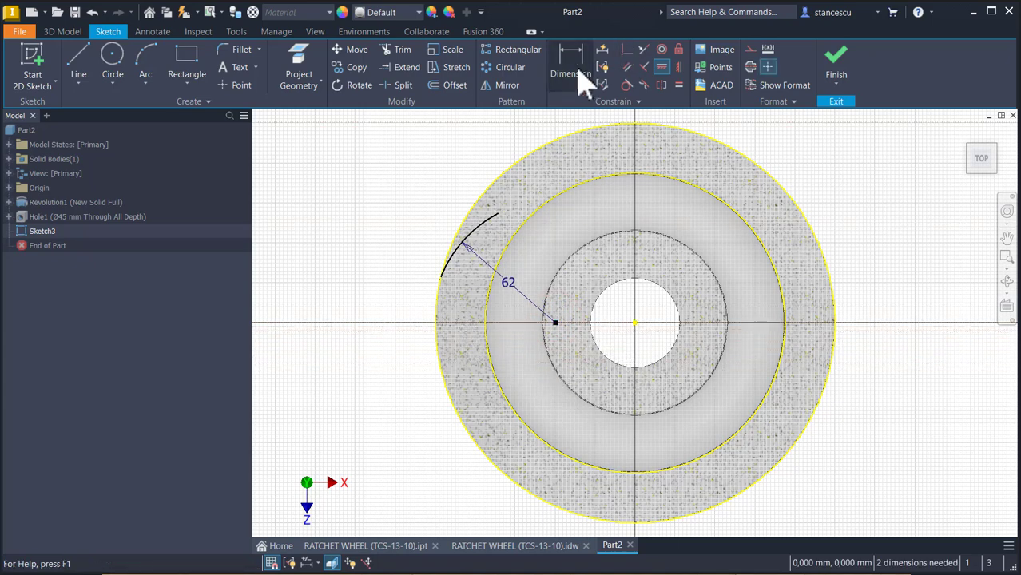
click(570, 60)
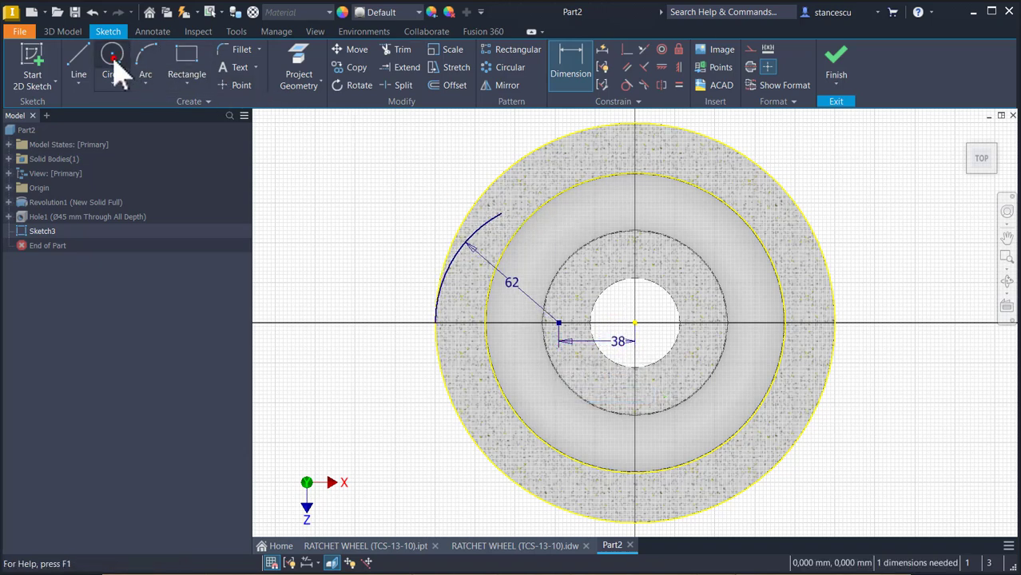
Draw a Ø55 circle at the origin and begin the tooth line from the arc's top end.
click(112, 60)
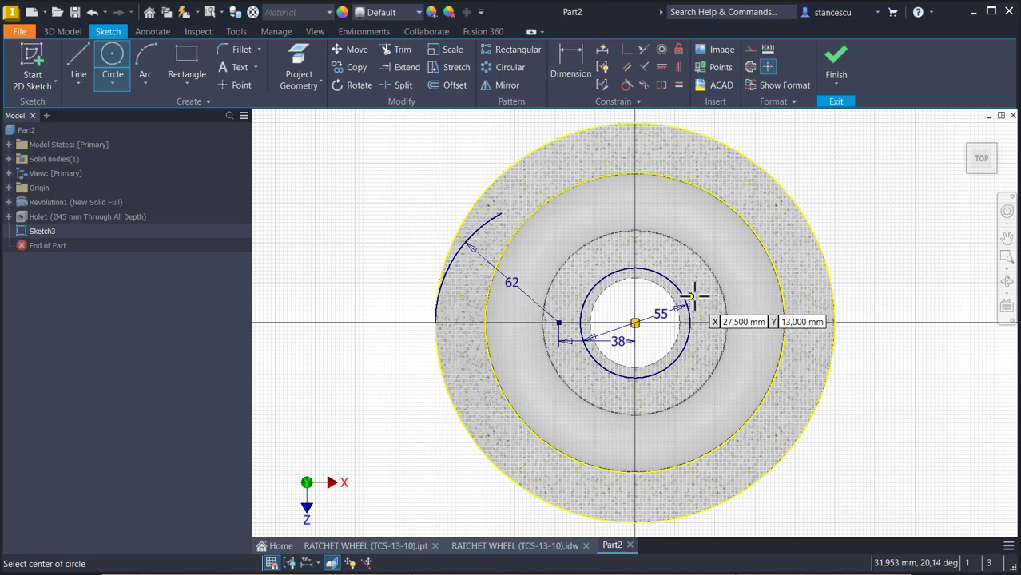
click(78, 60)
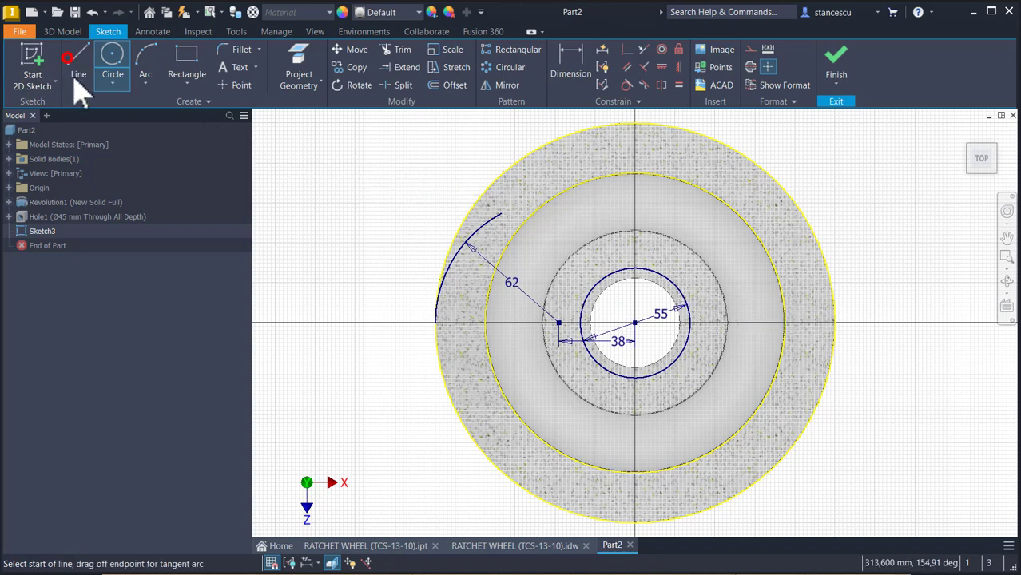
click(79, 60)
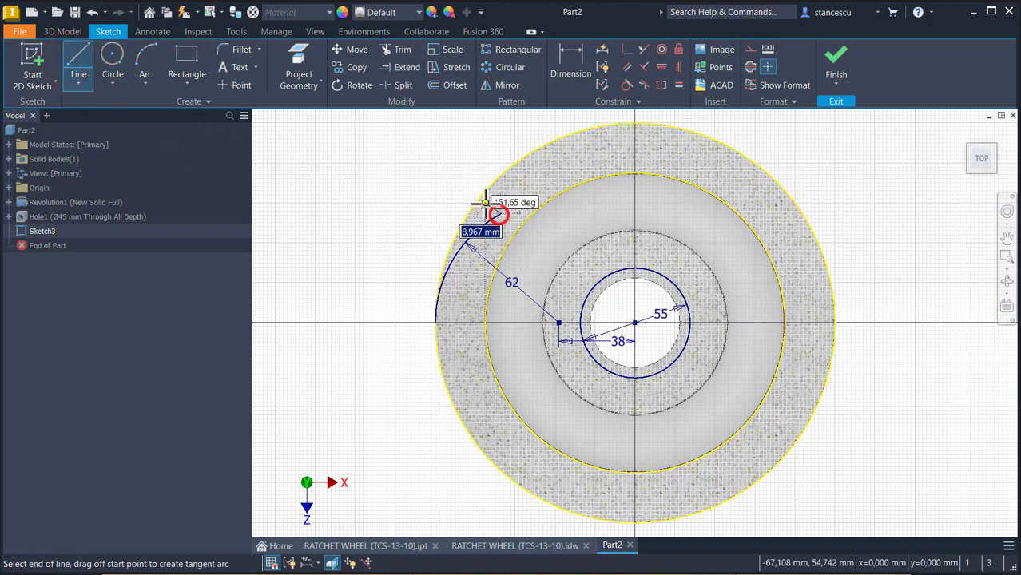
click(486, 202)
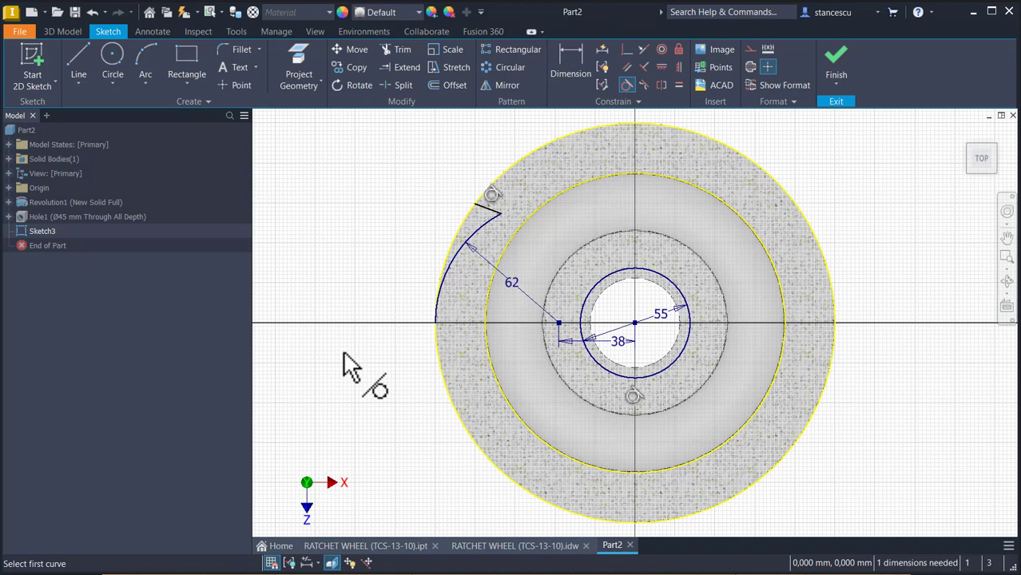
mouse_move(375, 252)
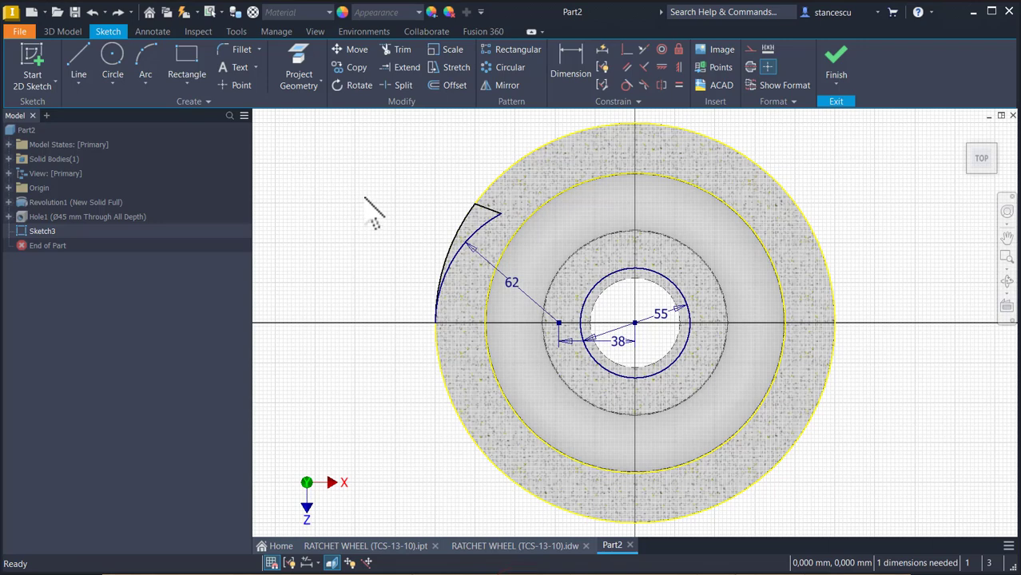
mouse_move(339, 200)
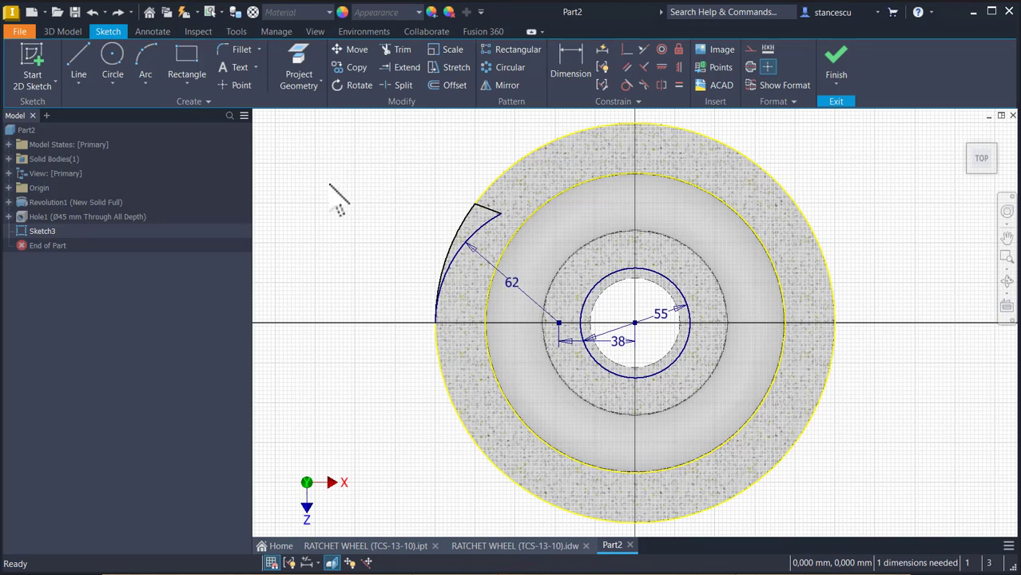
mouse_move(336, 164)
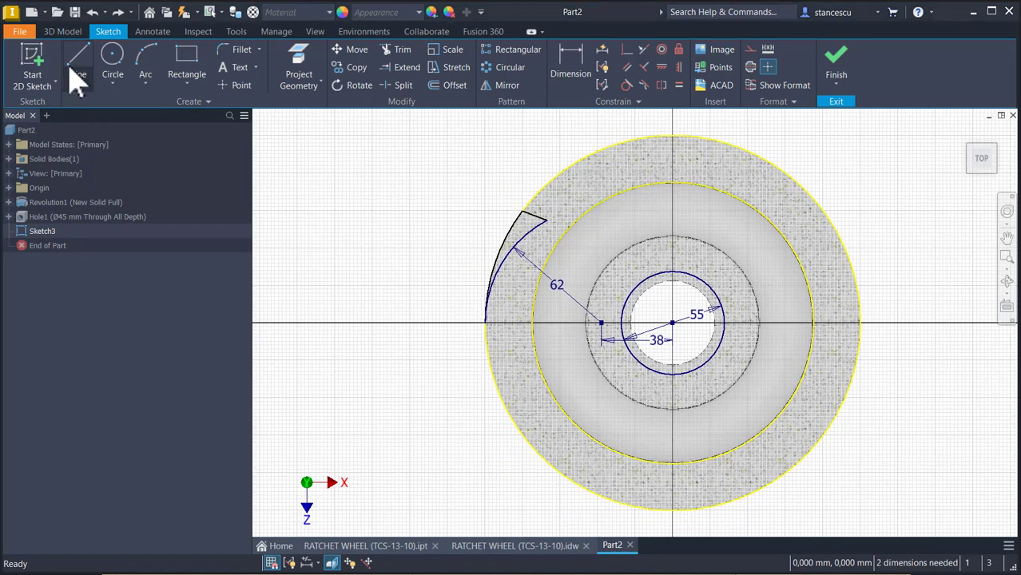
Draw a construction line from the centre to the tooth tip and dimension the angle as 360/10 (36°).
click(78, 60)
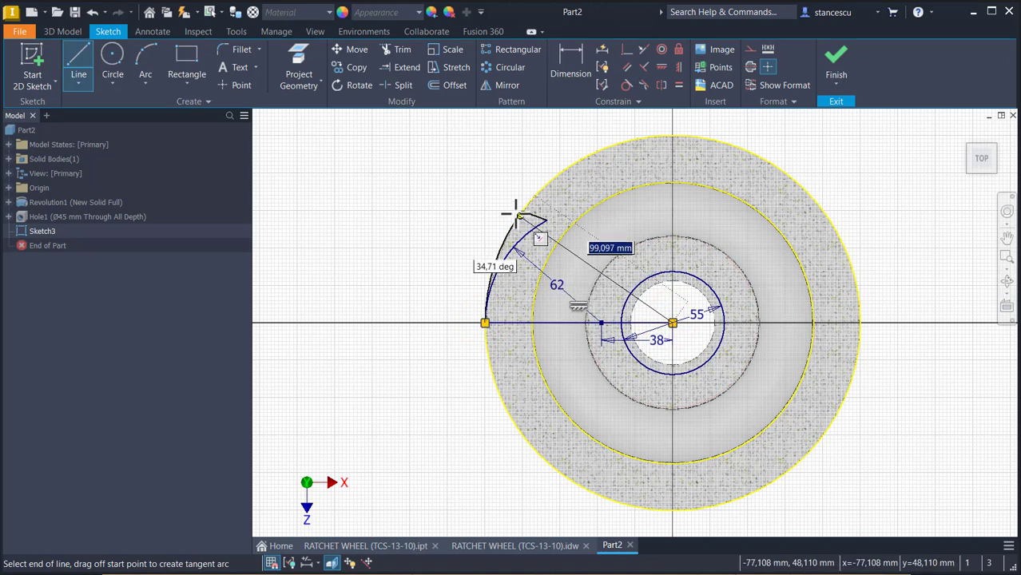
click(521, 211)
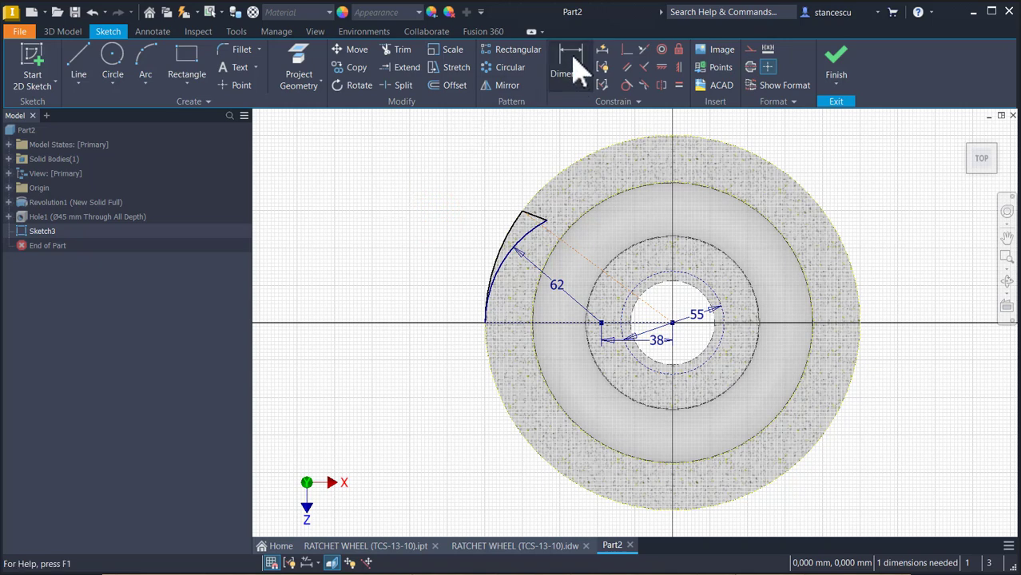
click(571, 67)
text(3)
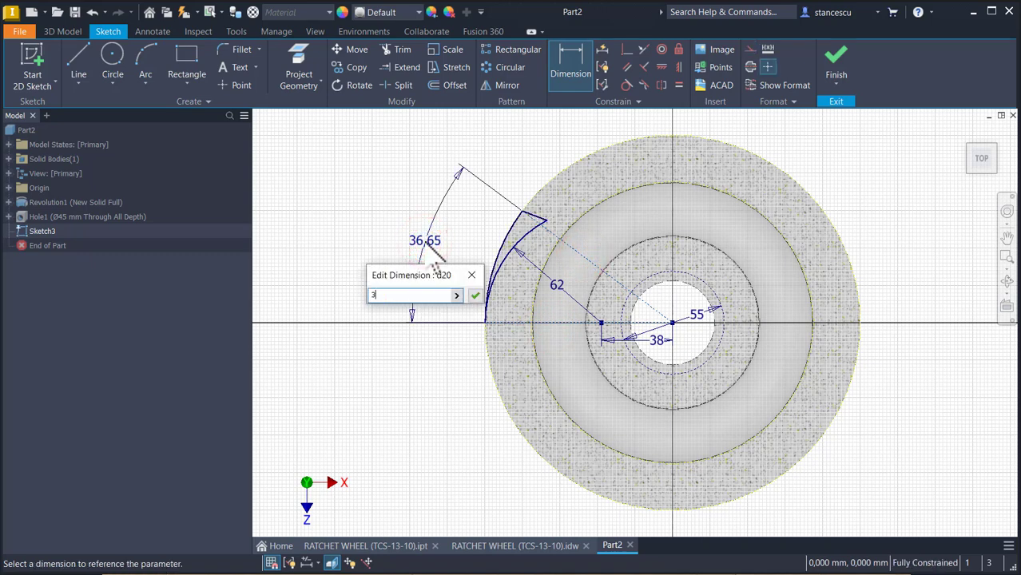
text(60)
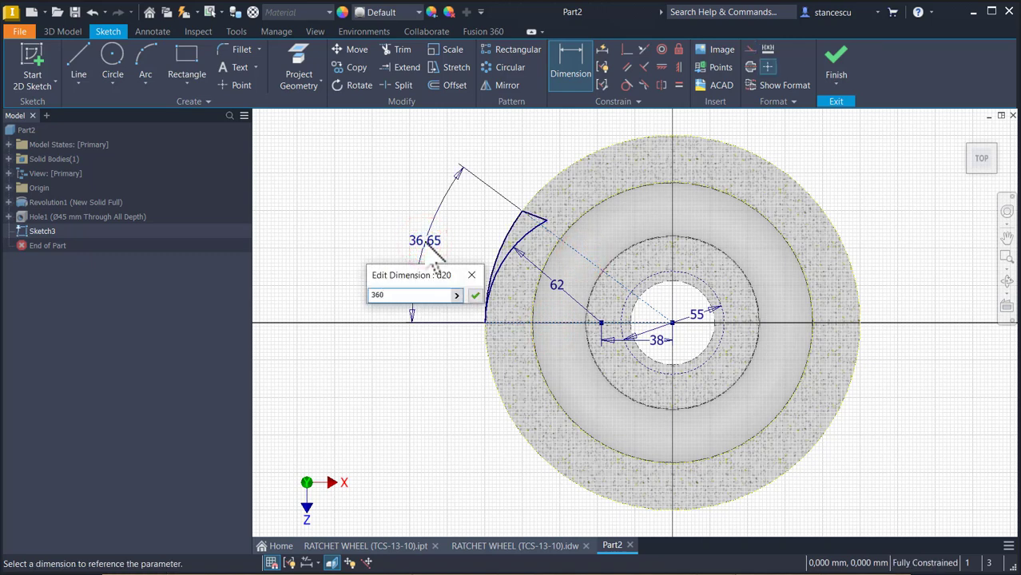
text(/10)
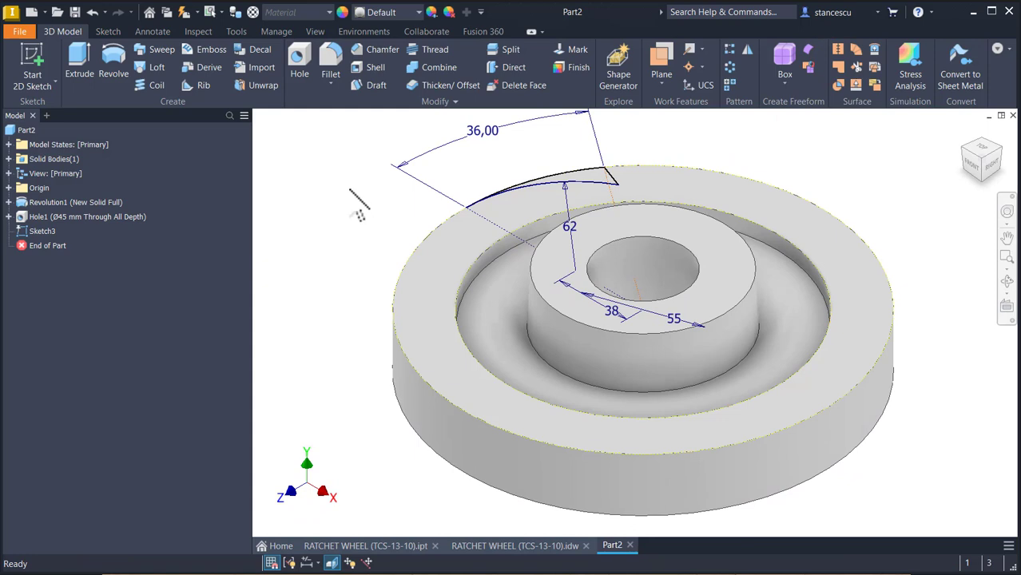
Cut-extrude the tooth profile Through All to remove the first notch from the rim.
click(79, 60)
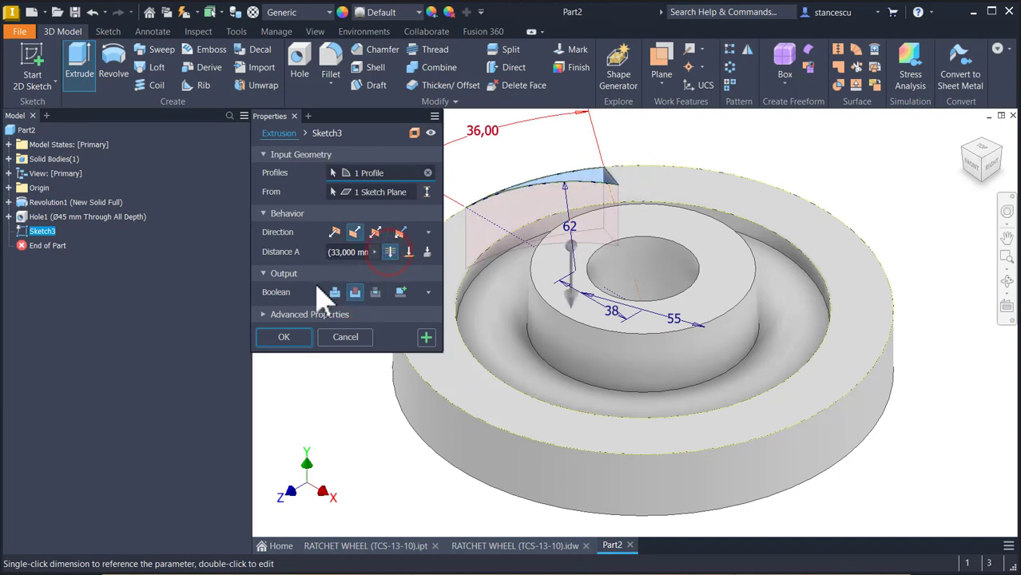
click(283, 336)
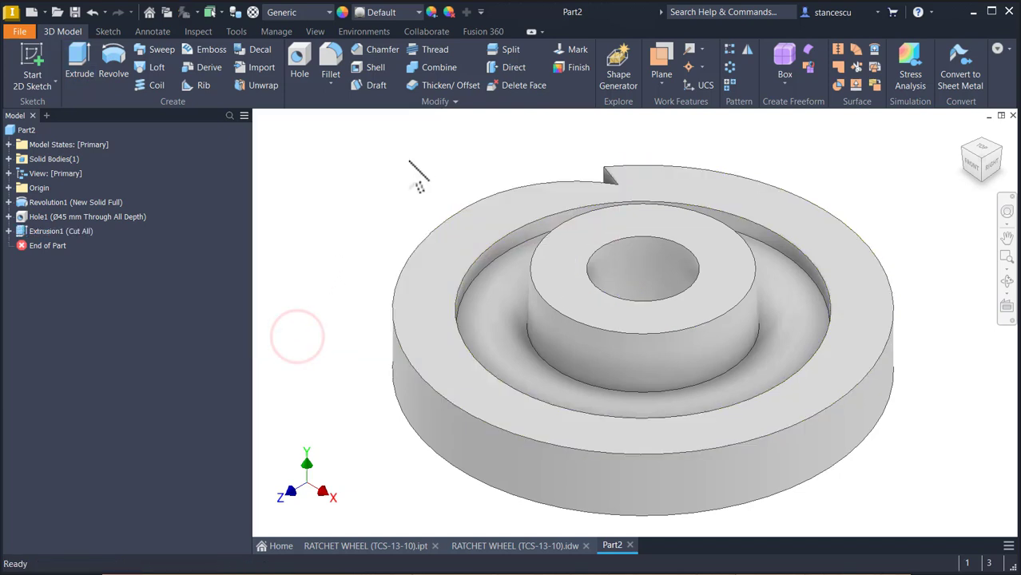
click(728, 64)
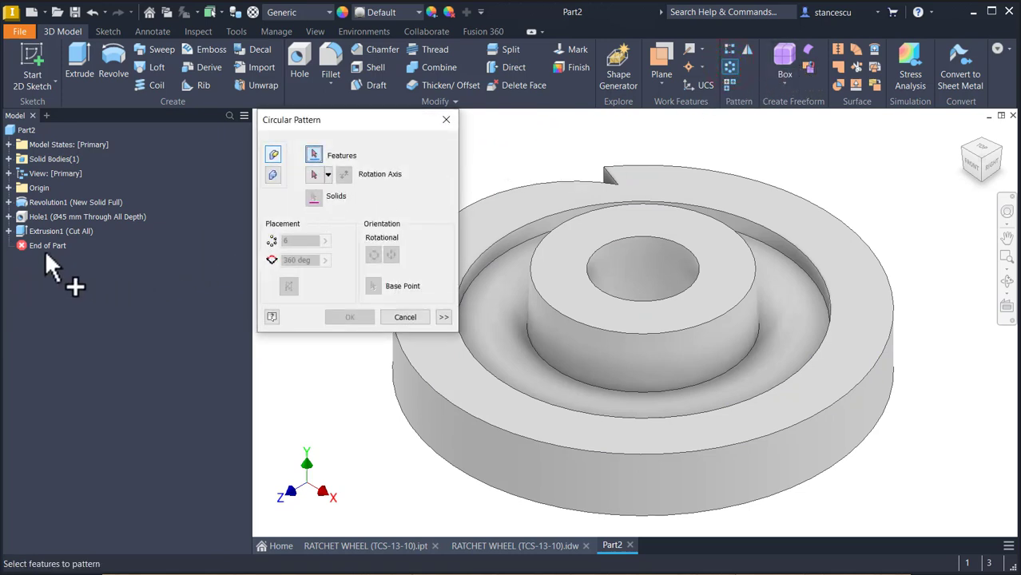
Circular-pattern Extrusion1 ten times around the wheel axis and return to the home view.
click(61, 231)
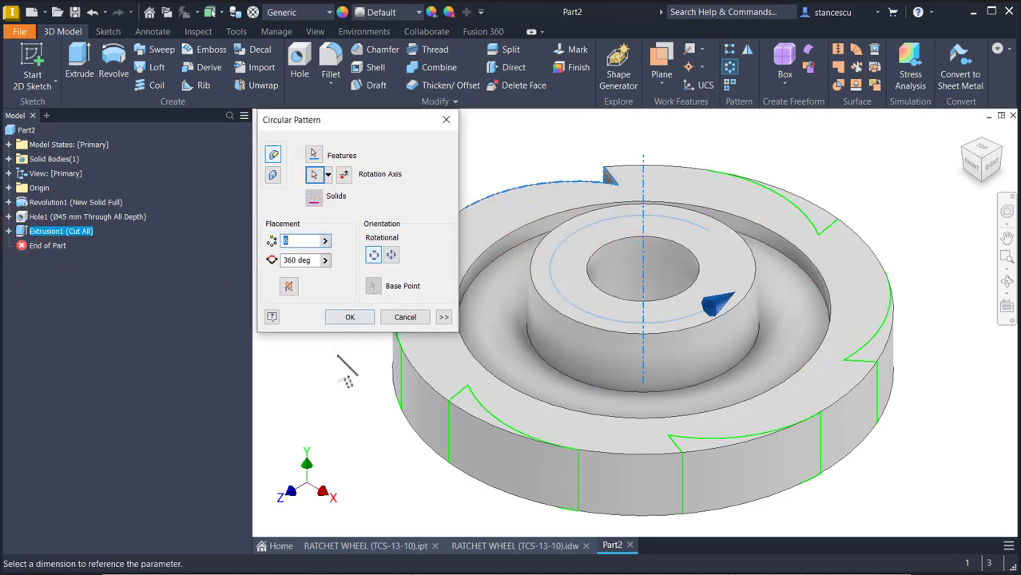
text(10)
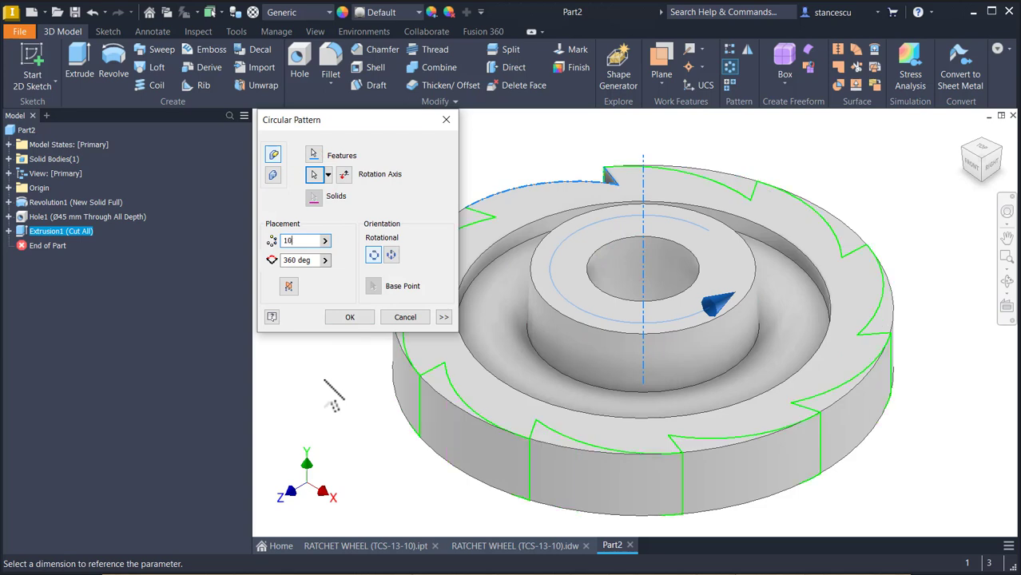
click(349, 316)
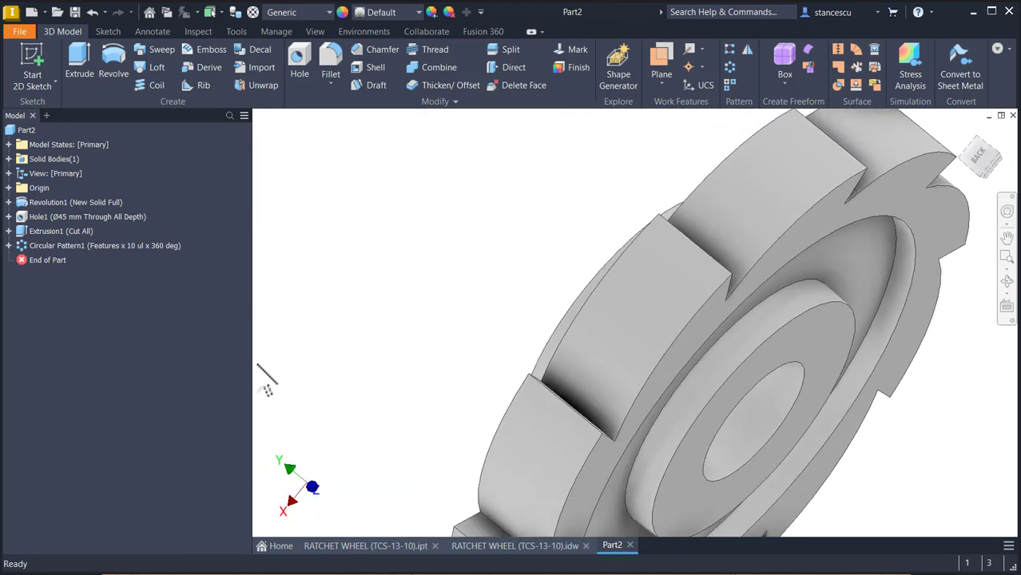
key(f6)
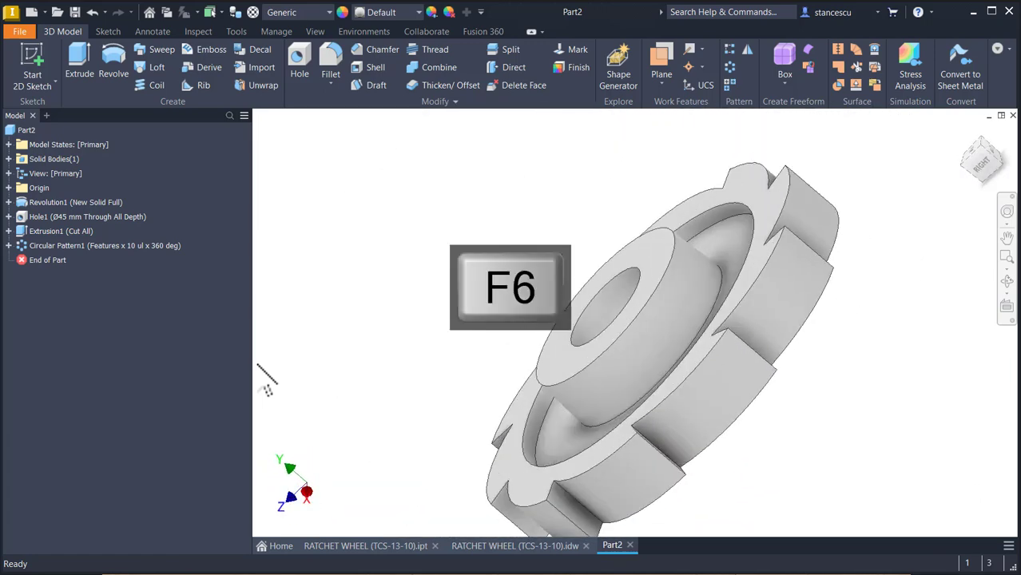
key(f6)
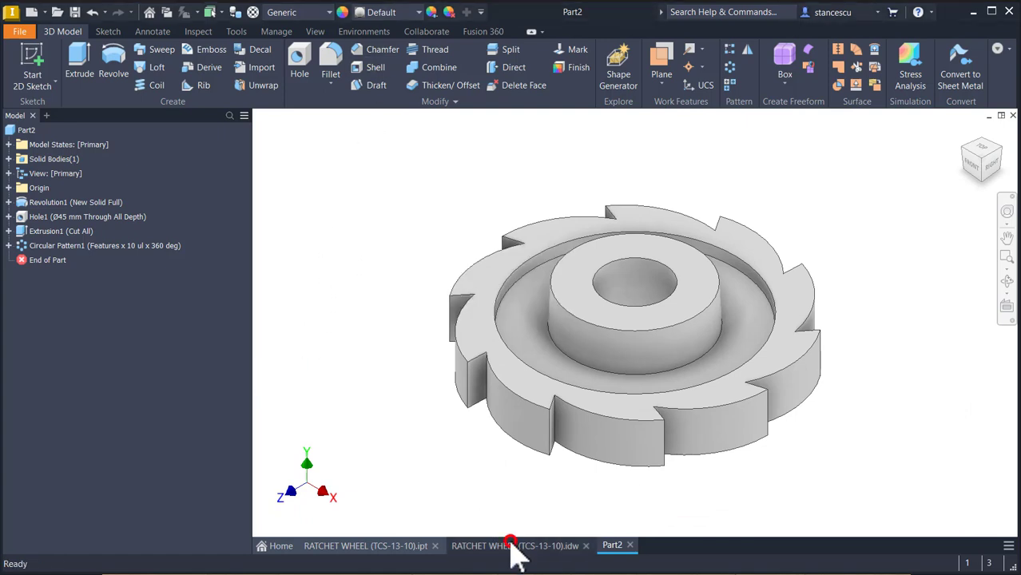
click(515, 546)
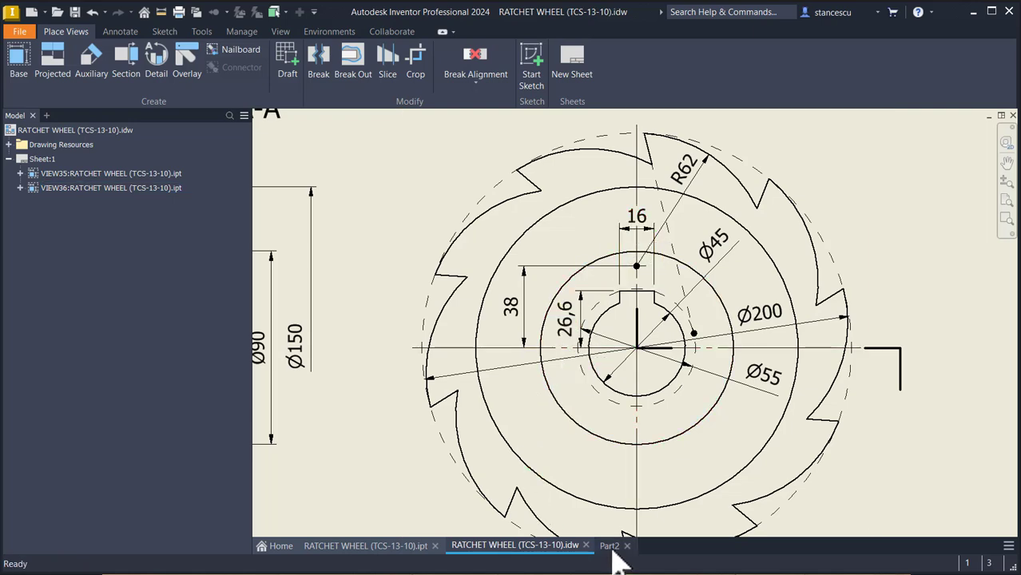
click(611, 545)
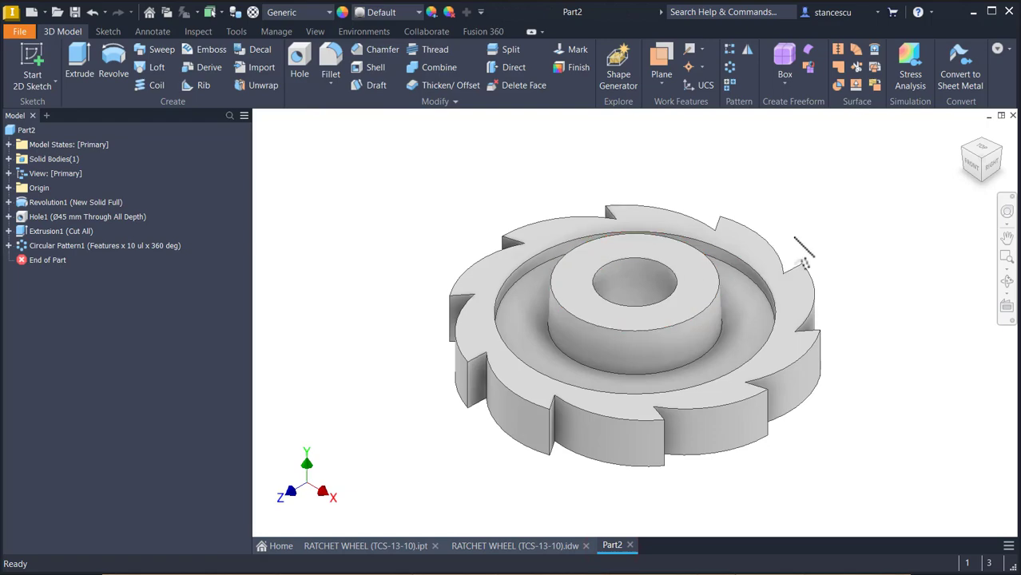
mouse_move(595, 276)
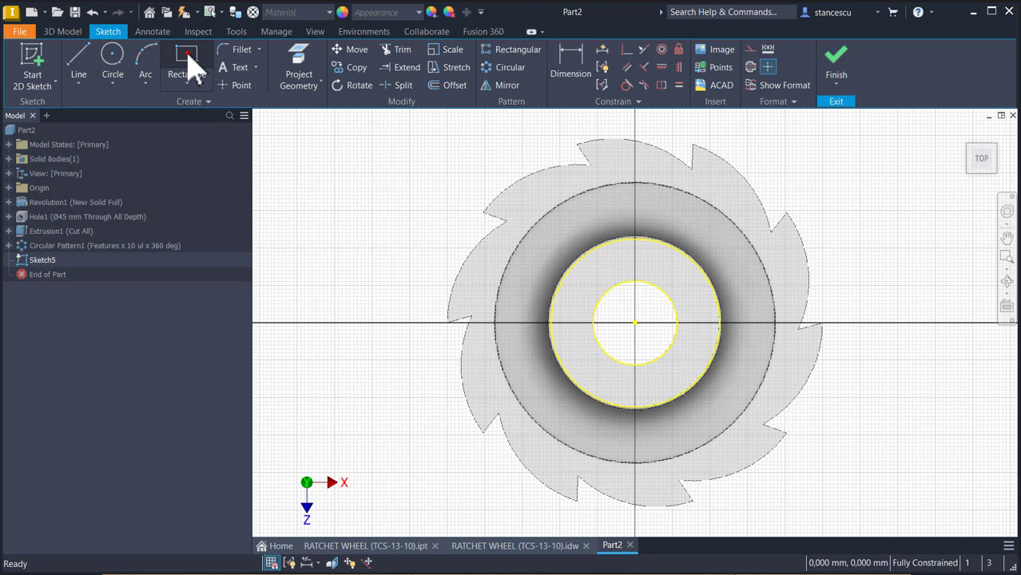
Draw the 26,6 × 16 keyway rectangle on the hub face and finish the sketch.
click(186, 60)
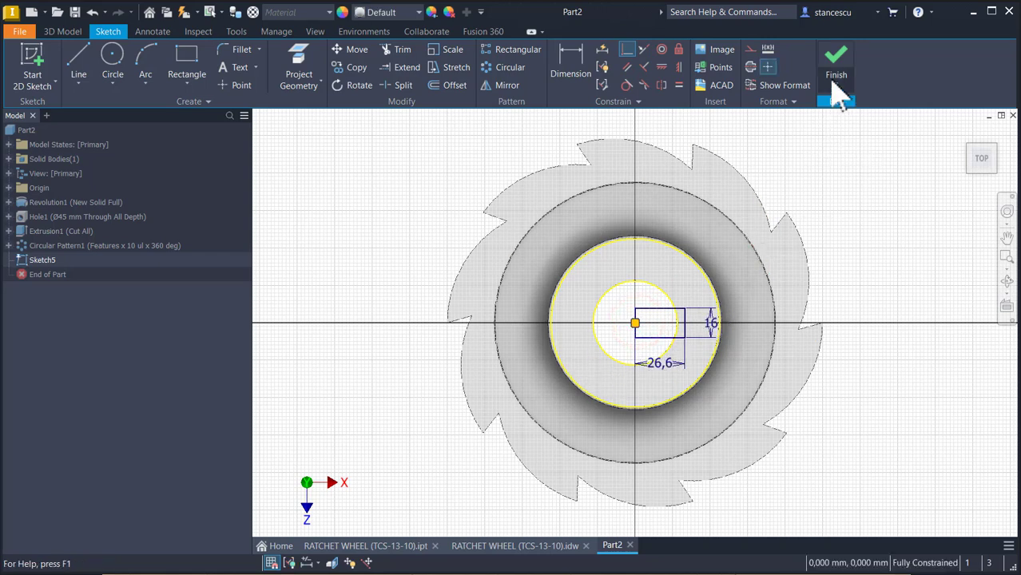
click(835, 64)
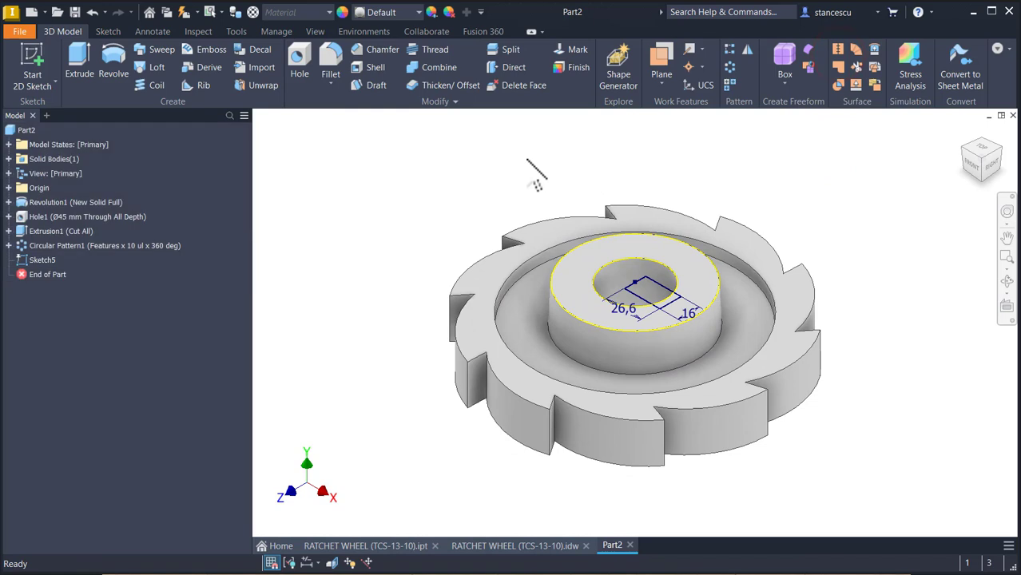
Cut-extrude the keyway rectangle Through All down the bore.
click(80, 60)
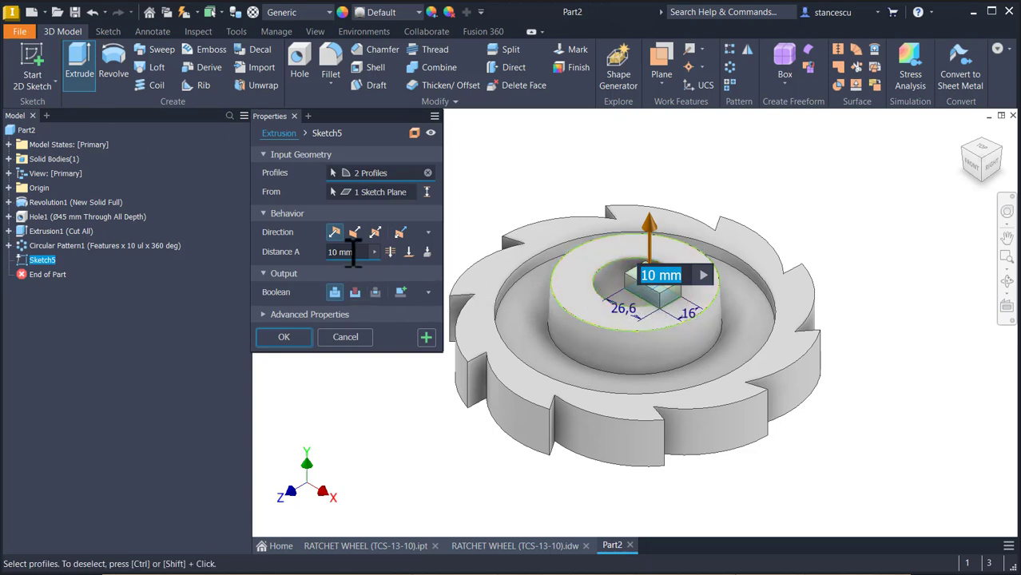
mouse_move(351, 276)
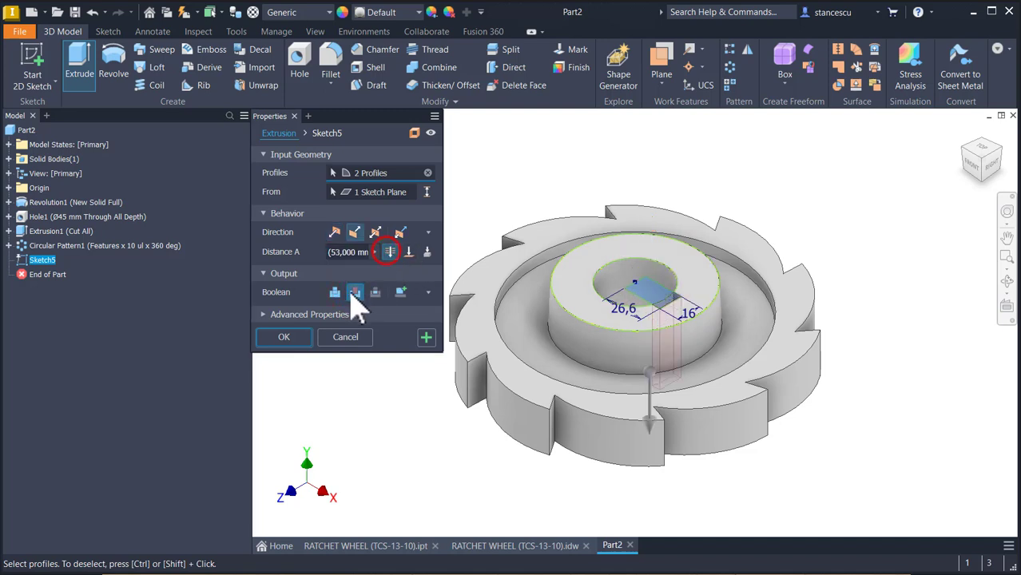
click(284, 337)
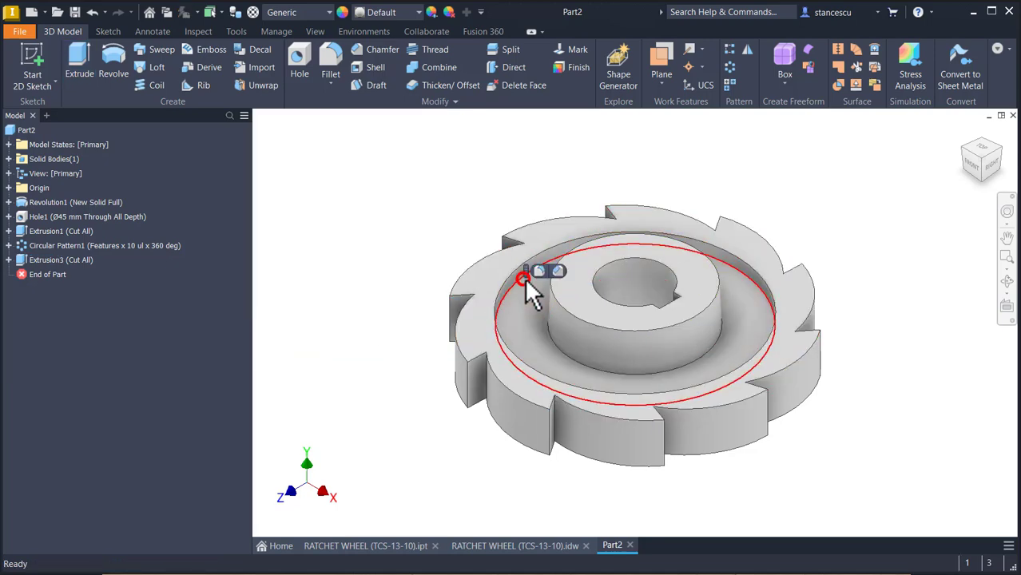
Apply 3 mm fillets to the four hub and inner recess edges.
click(330, 61)
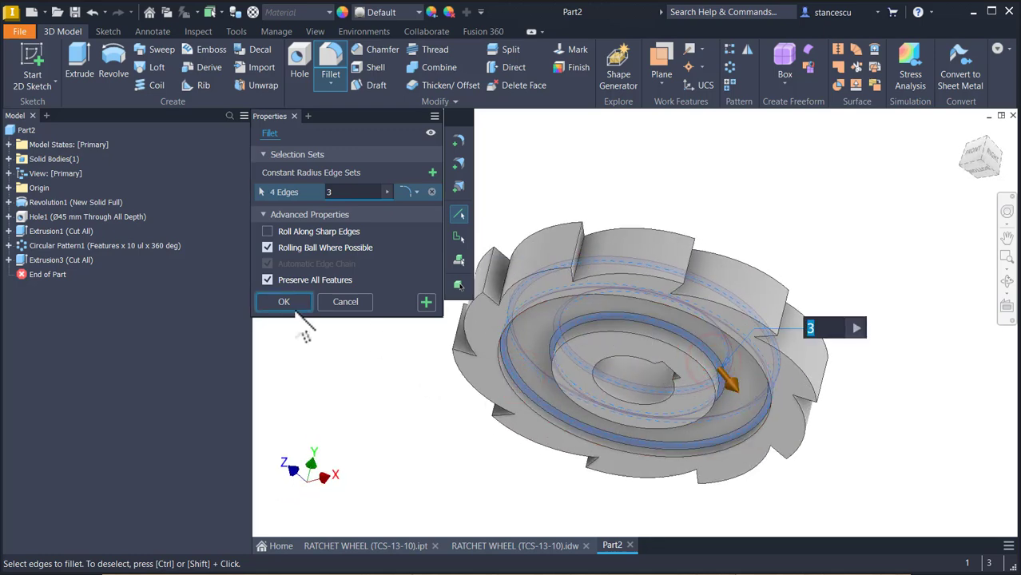
click(283, 301)
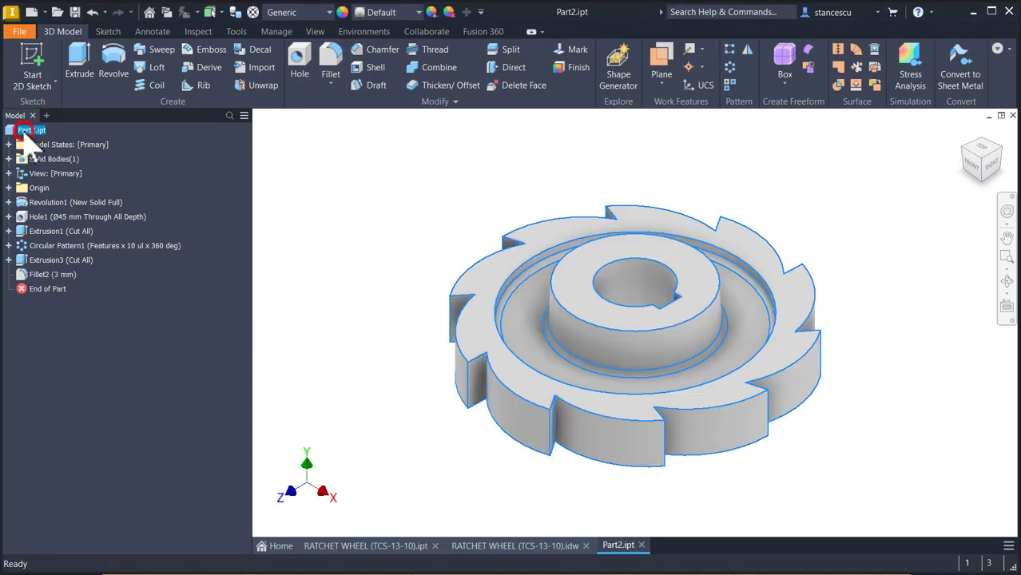
Update Part2.ipt's Physical iProperties and select the 764174,699 mm³ volume value.
right_click(32, 130)
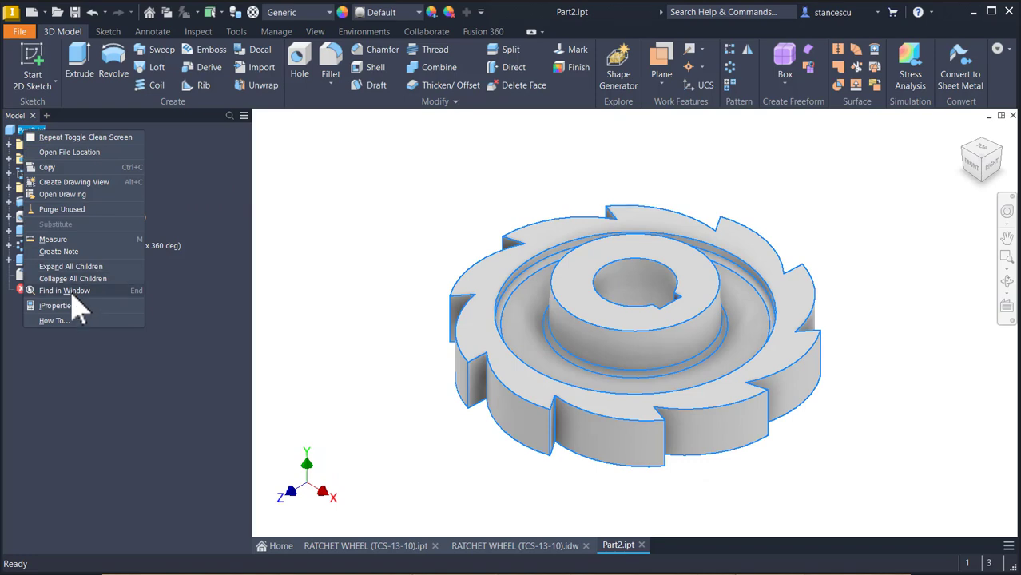
click(55, 305)
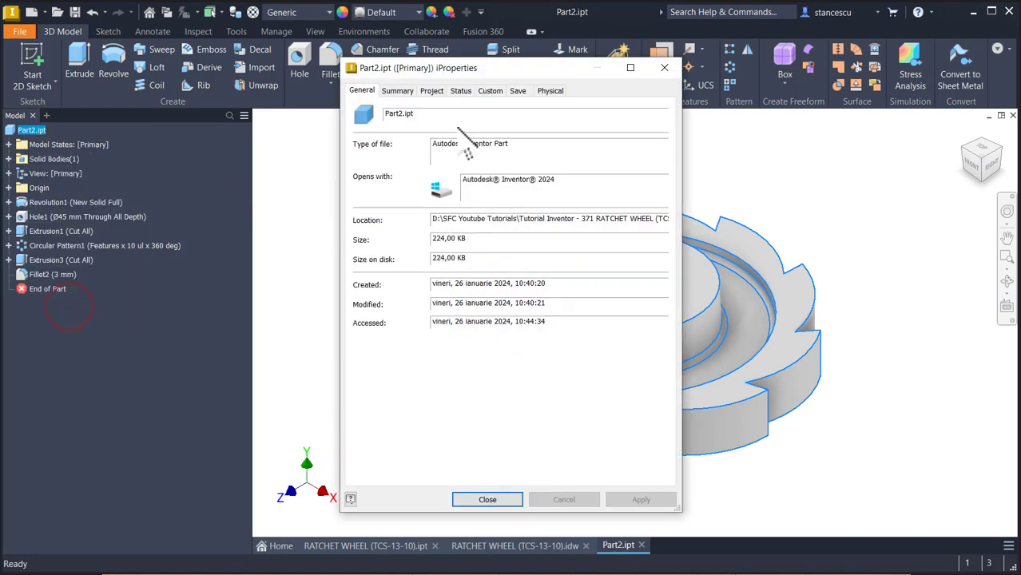
click(549, 90)
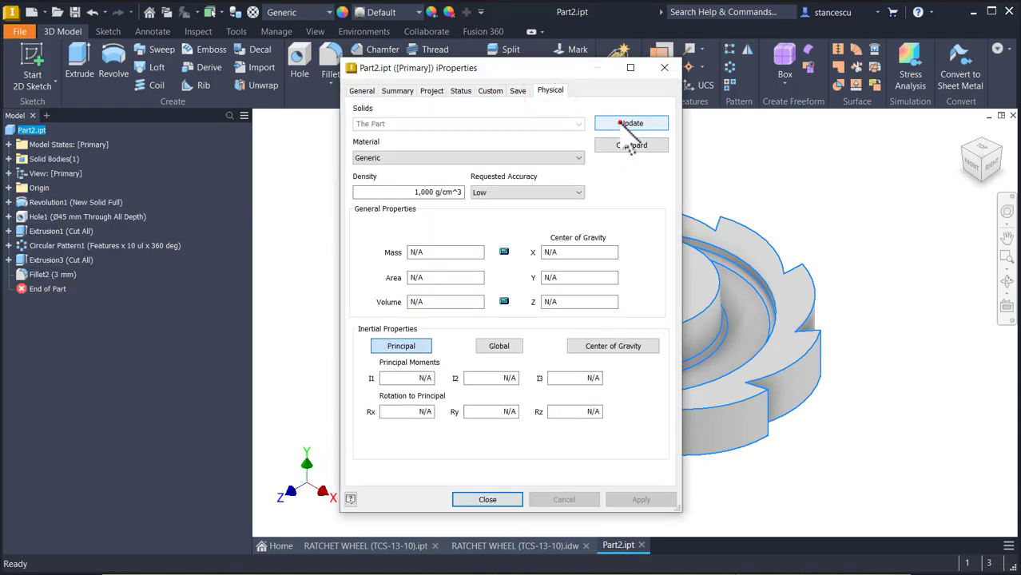
click(631, 123)
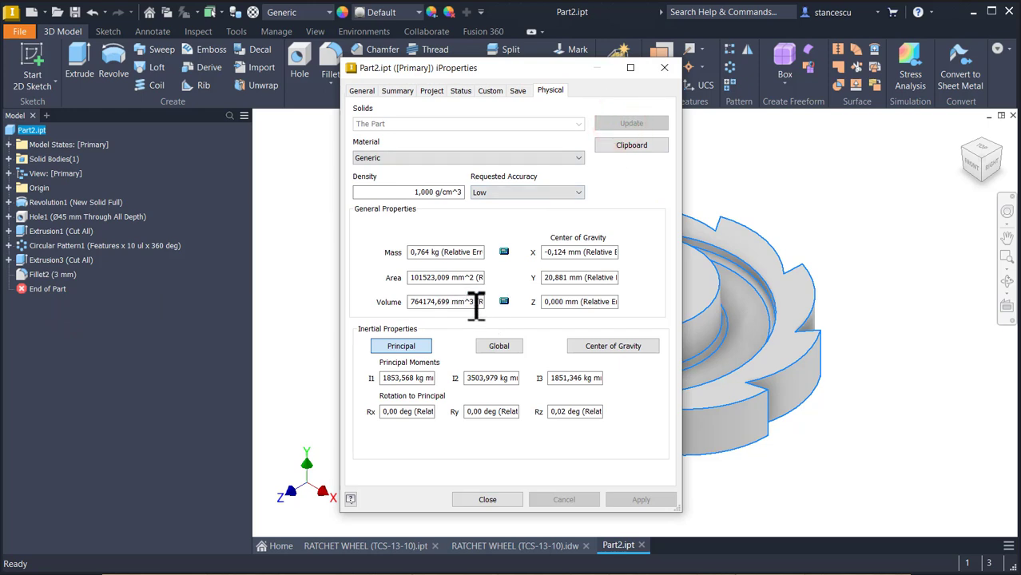
triple_click(445, 301)
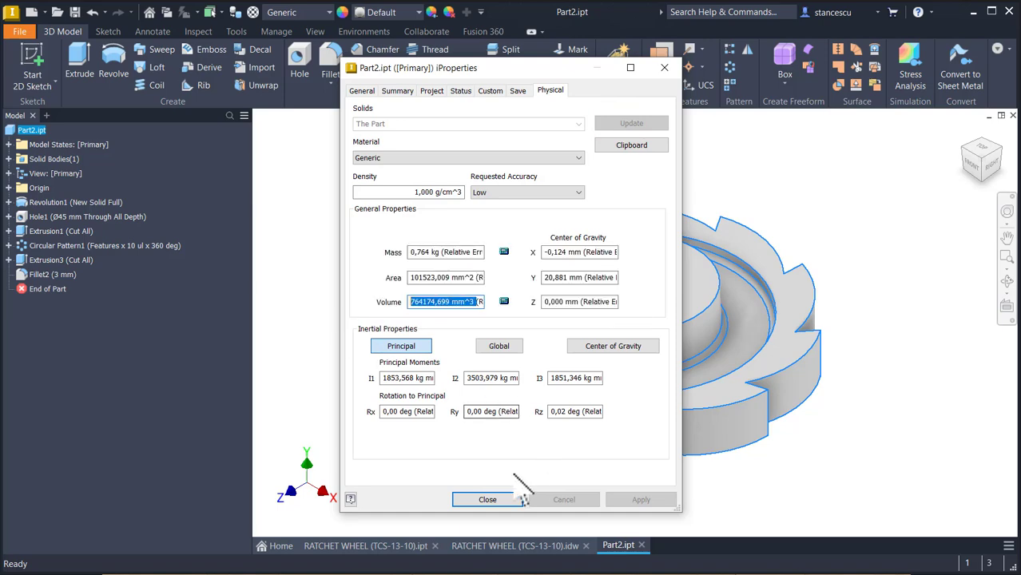
click(486, 499)
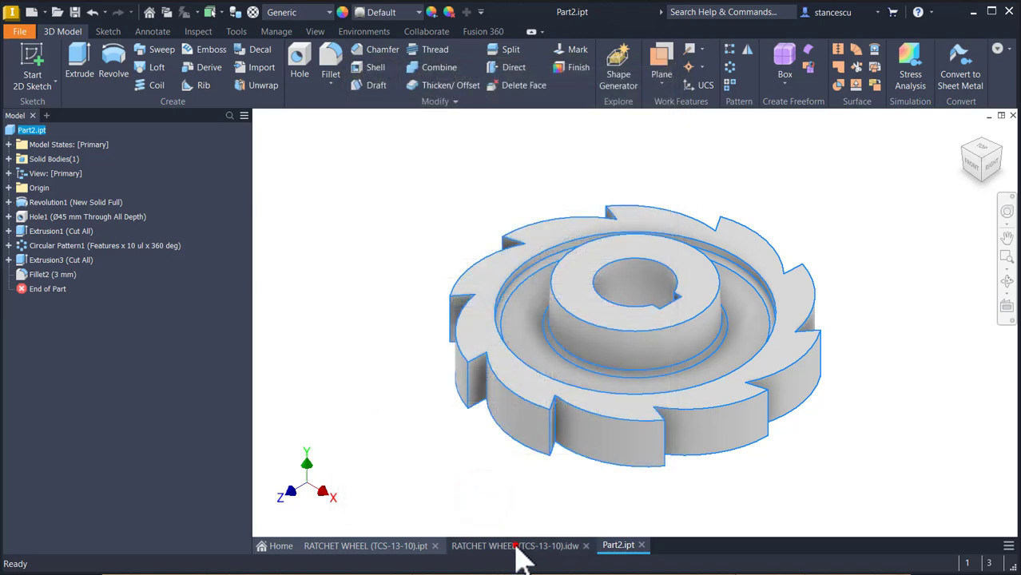
click(514, 545)
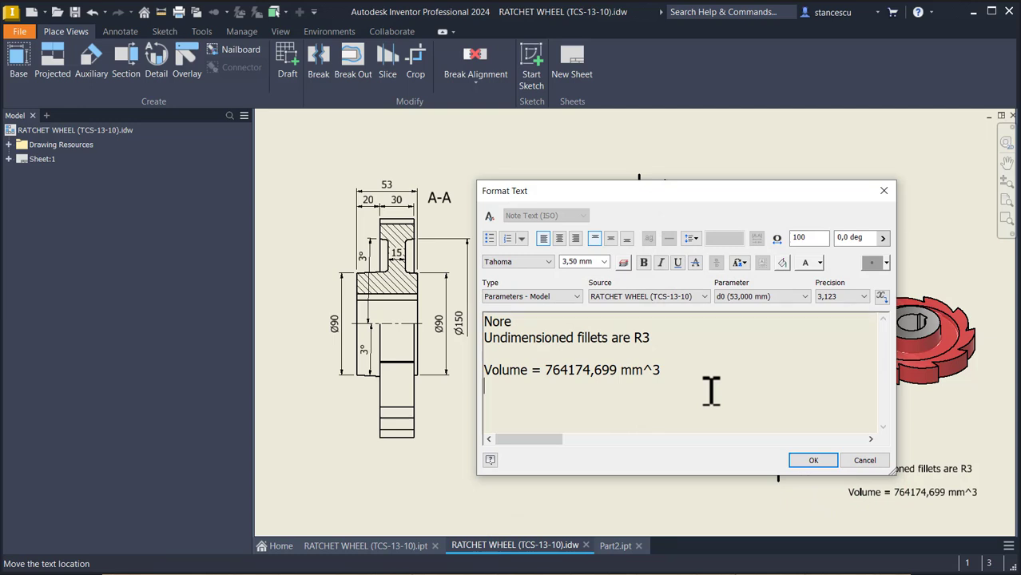
text(764174,699 mm^3)
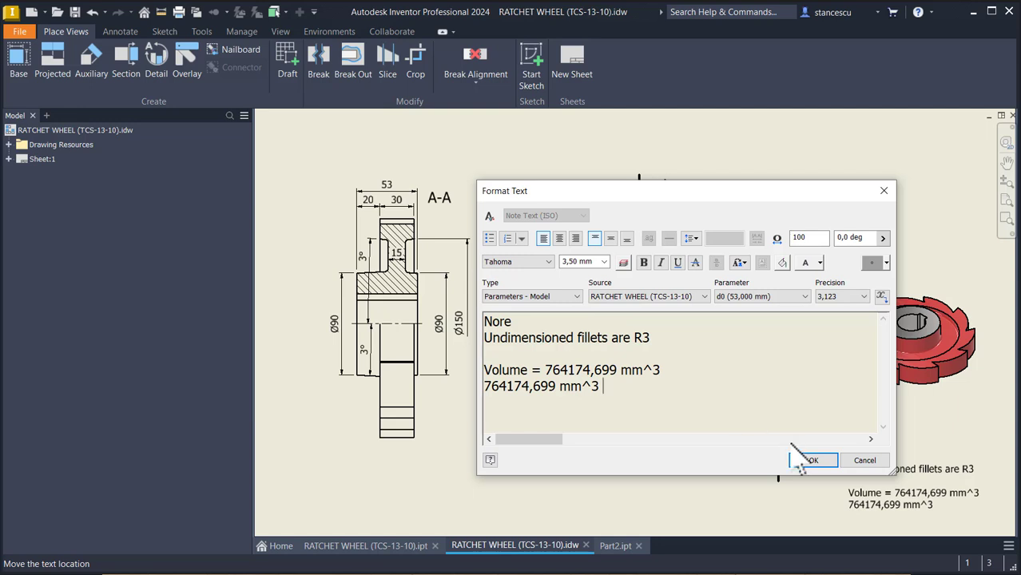
mouse_move(535, 366)
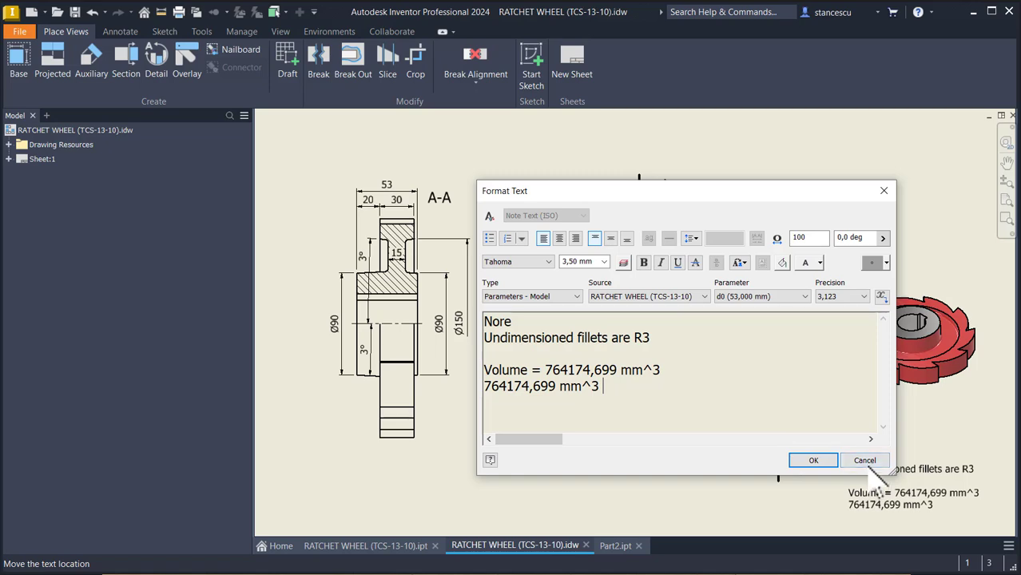
click(813, 460)
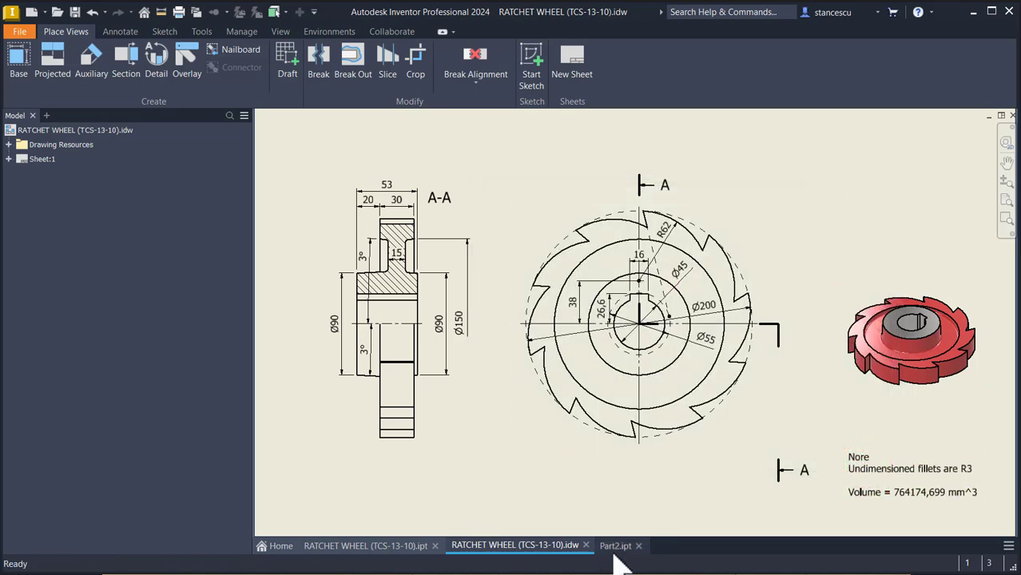
click(615, 545)
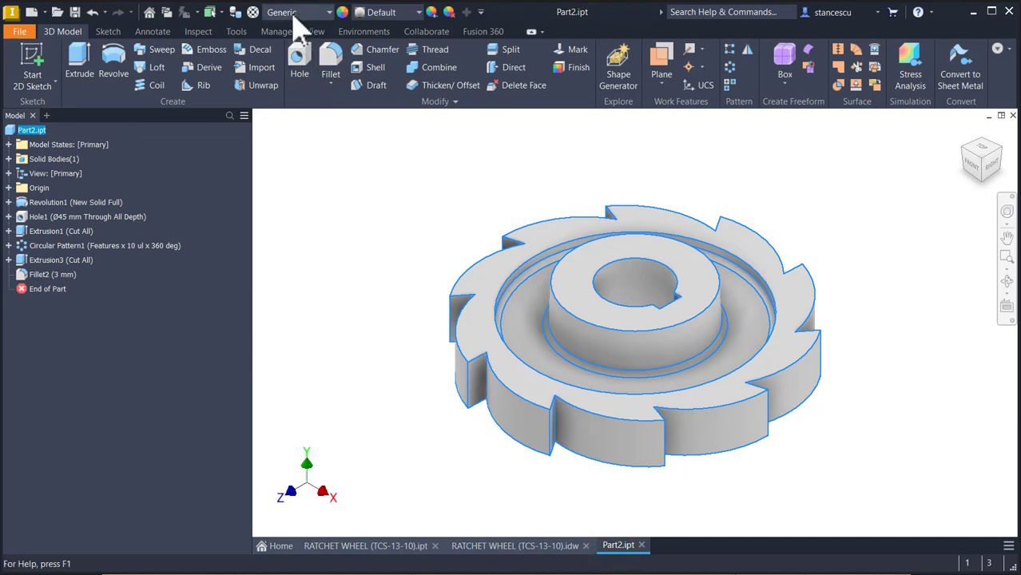
Assign Steel, Carbon as the material of Part2 from the Quick Access material list.
click(297, 12)
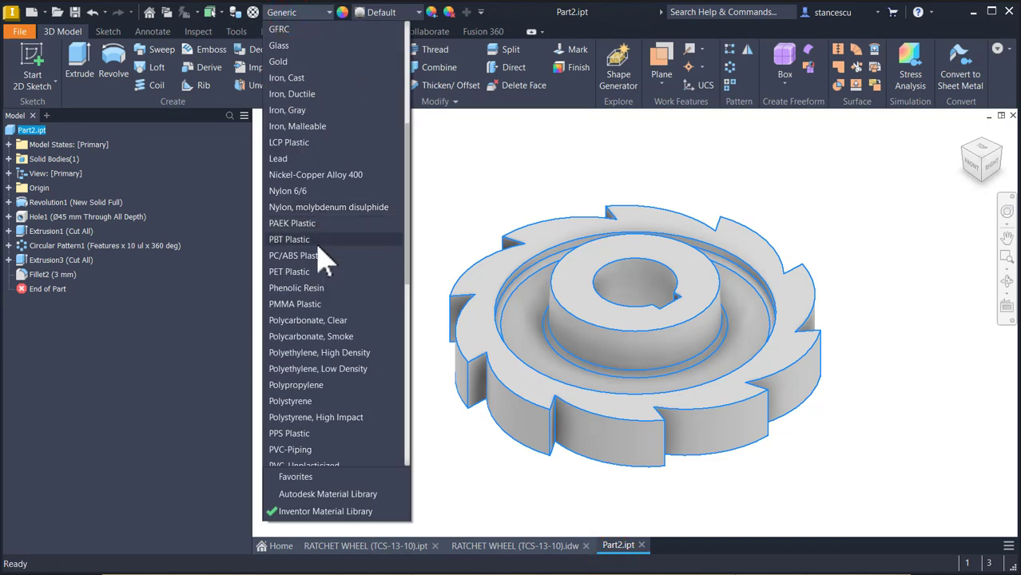
scroll(down, 3)
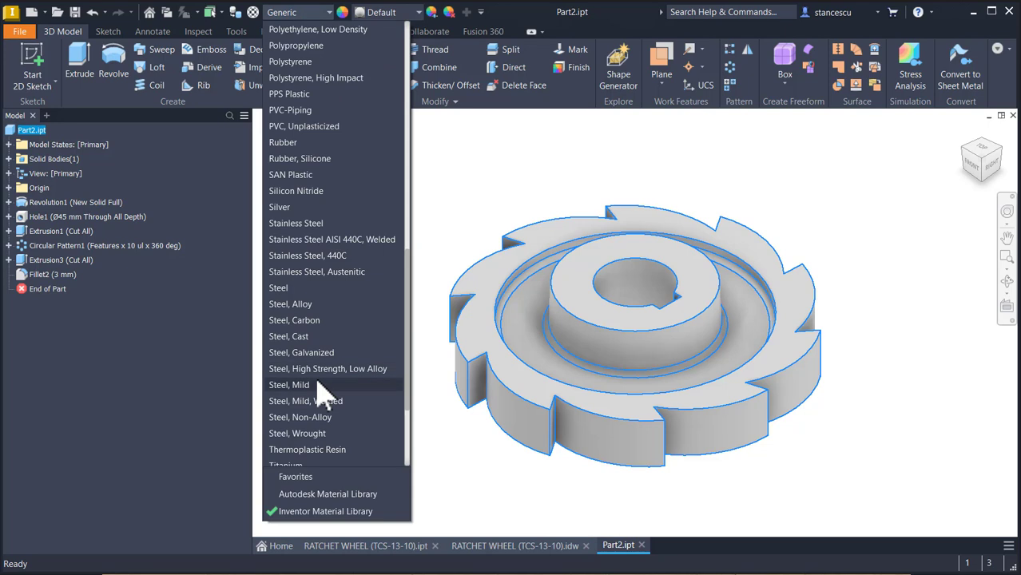
click(294, 320)
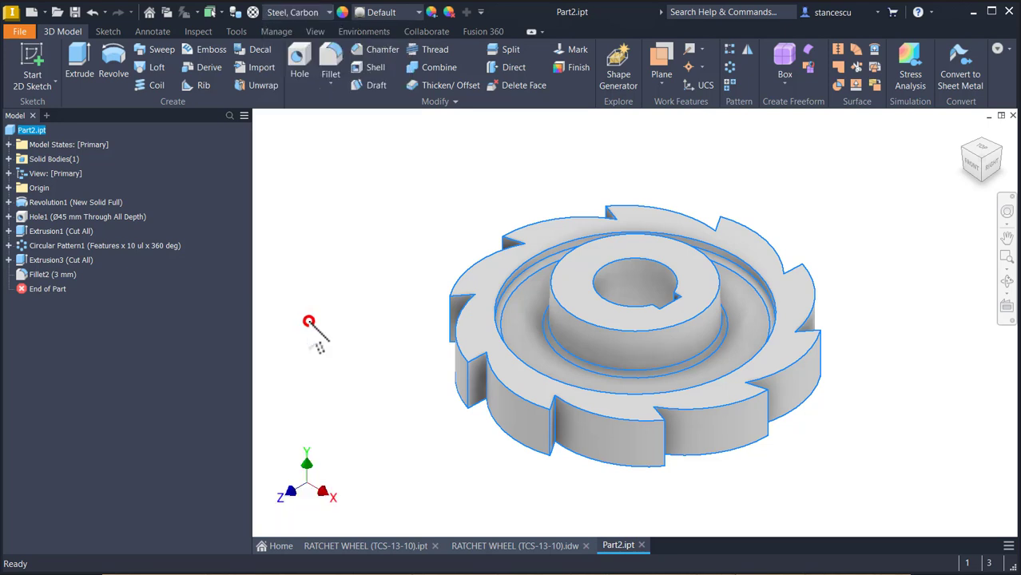
click(387, 12)
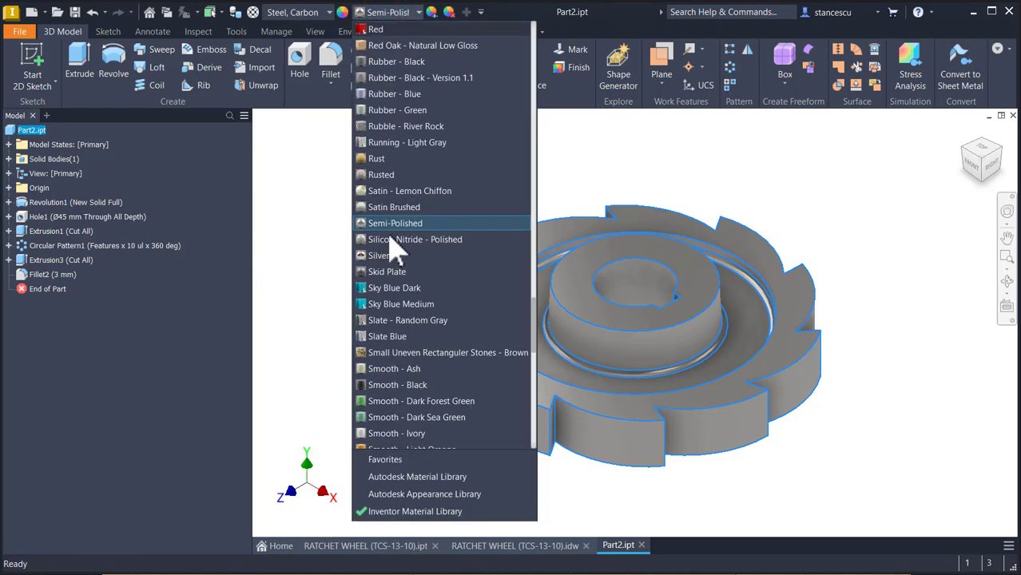
Apply the Red appearance to the ratchet wheel from the Quick Access appearance list.
click(375, 29)
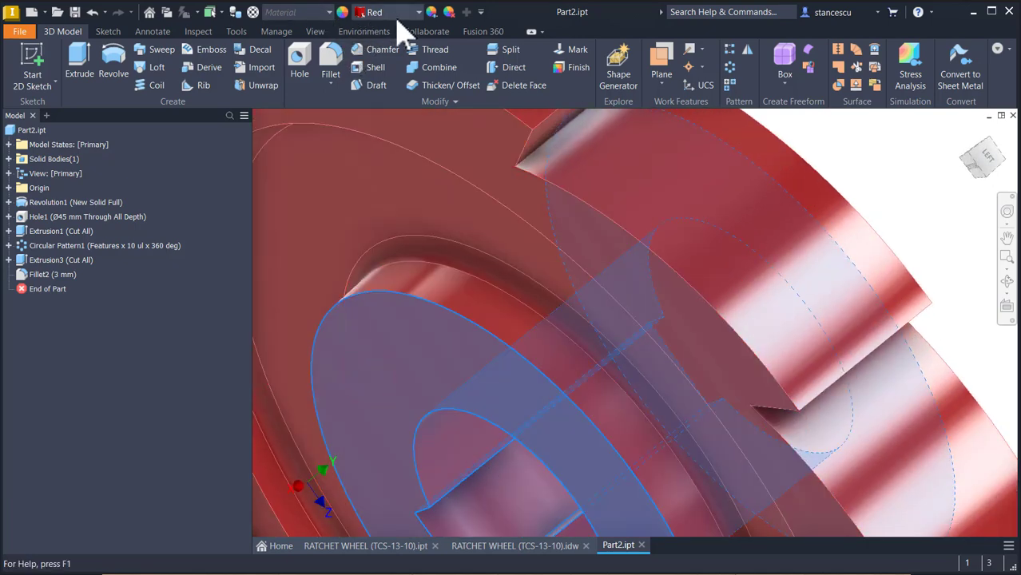
click(388, 12)
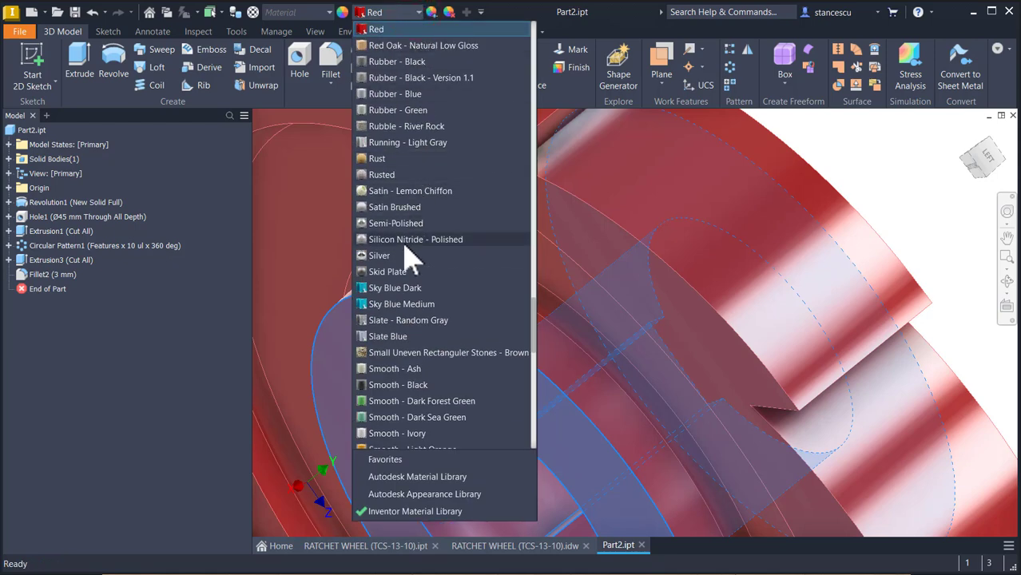
scroll(down, 3)
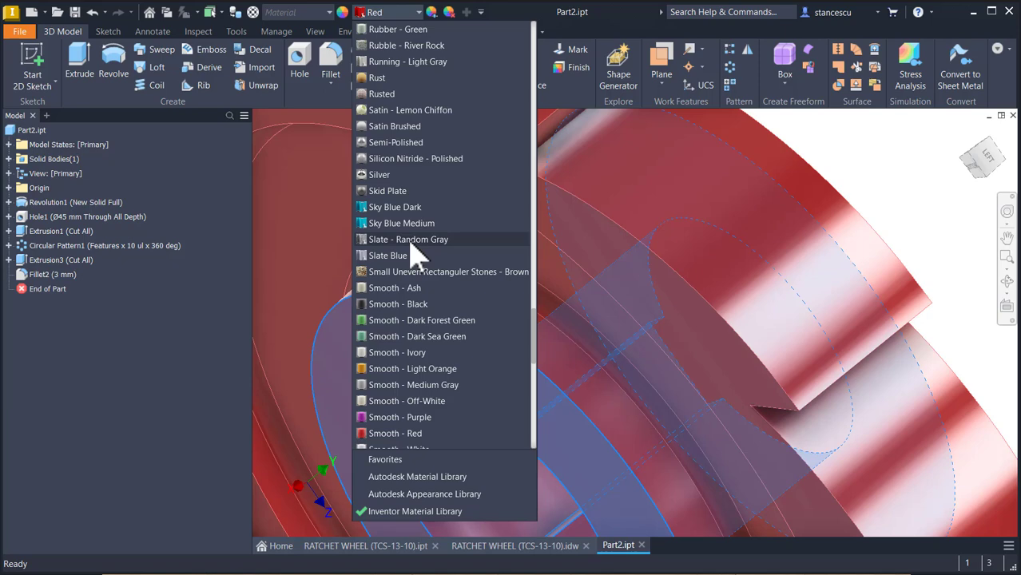
scroll(down, 3)
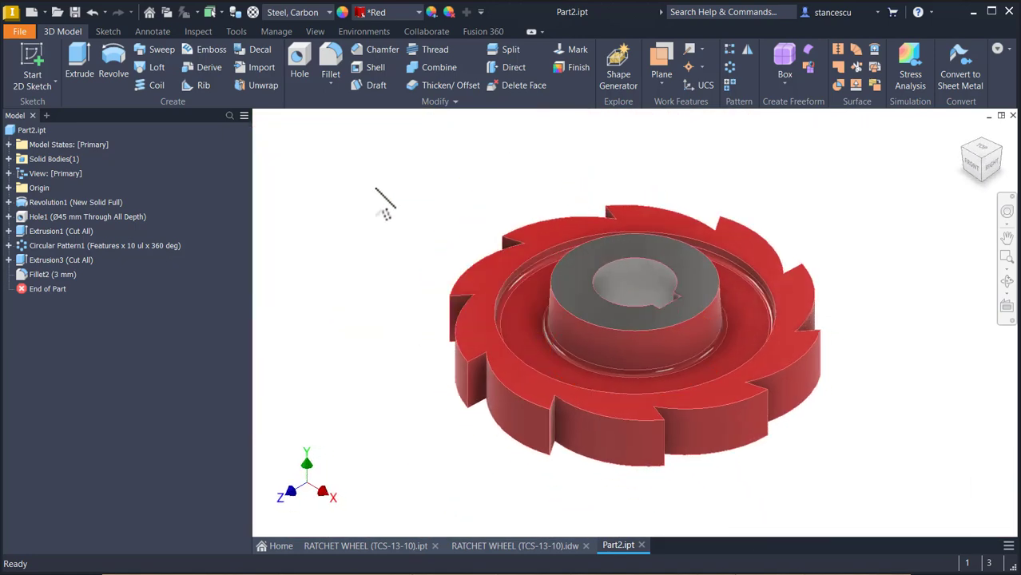
click(314, 31)
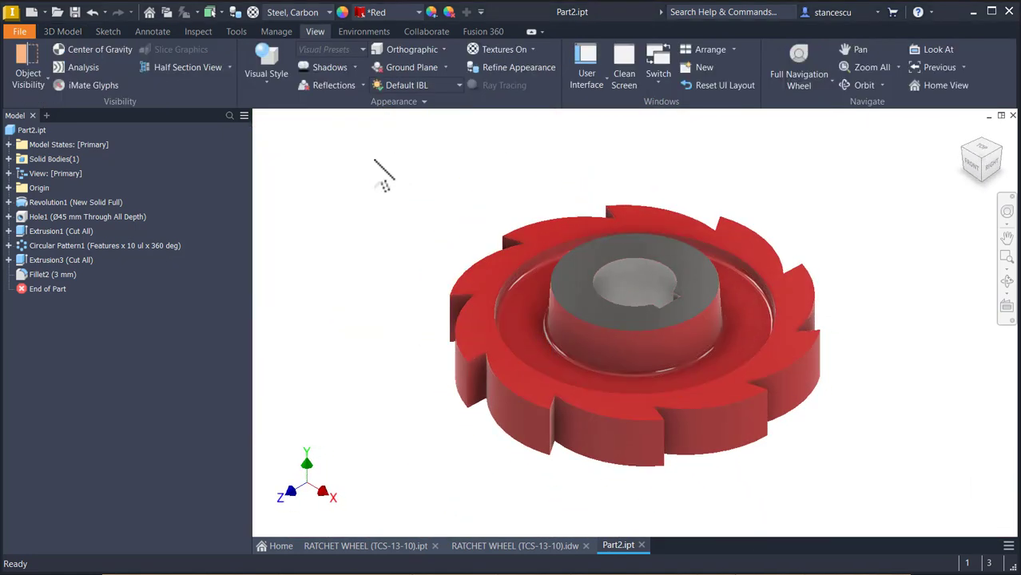